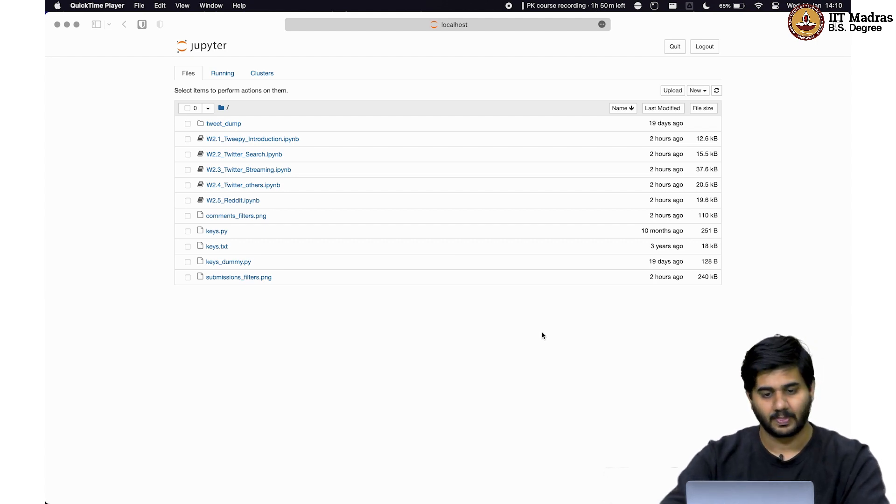
{"action": "mouse_move", "coordinate": [351, 147]}
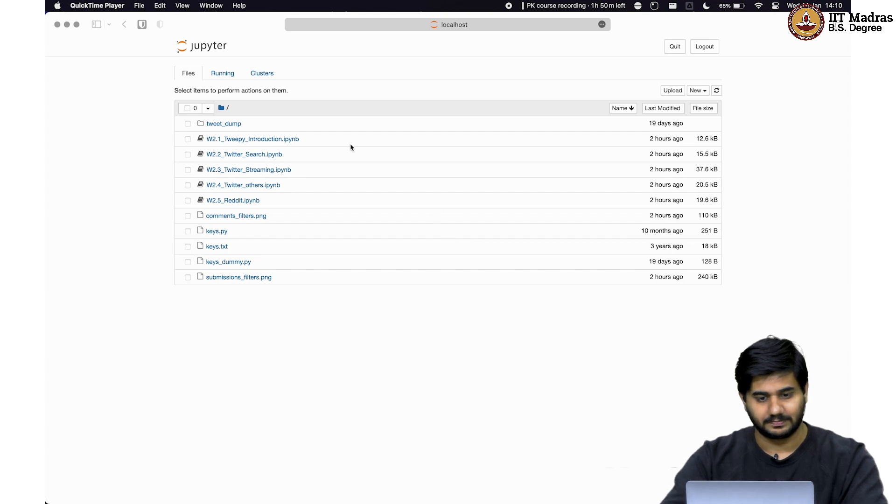
Step: Open W2.1_Tweepy_Introduction.ipynb and scroll down past the rendered example tweet card
{"action": "left_click", "coordinate": [251, 138]}
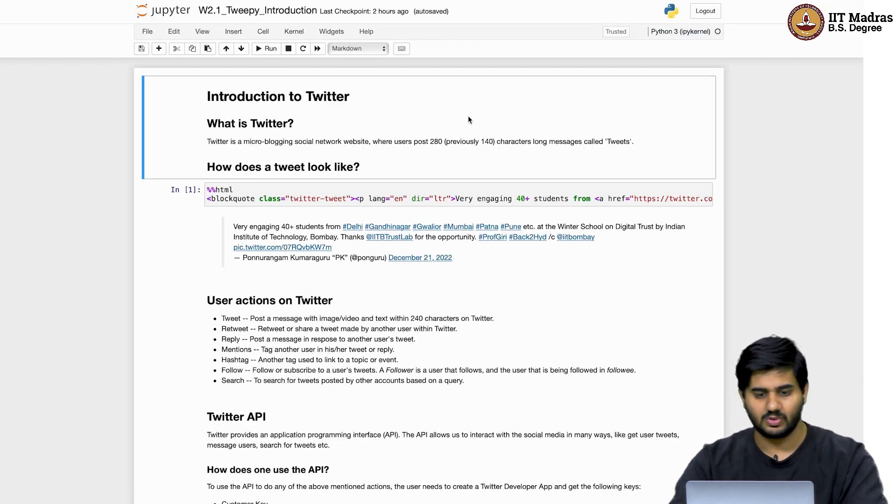
{"action": "mouse_move", "coordinate": [488, 114]}
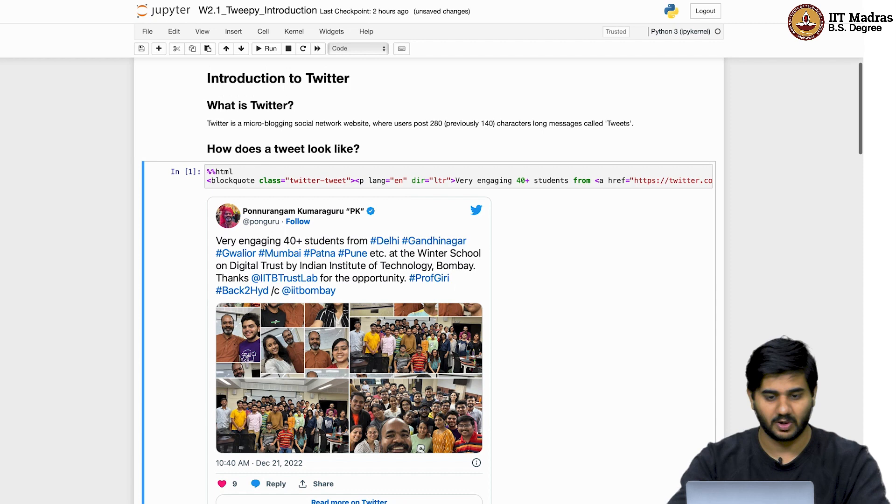
{"action": "mouse_move", "coordinate": [250, 105]}
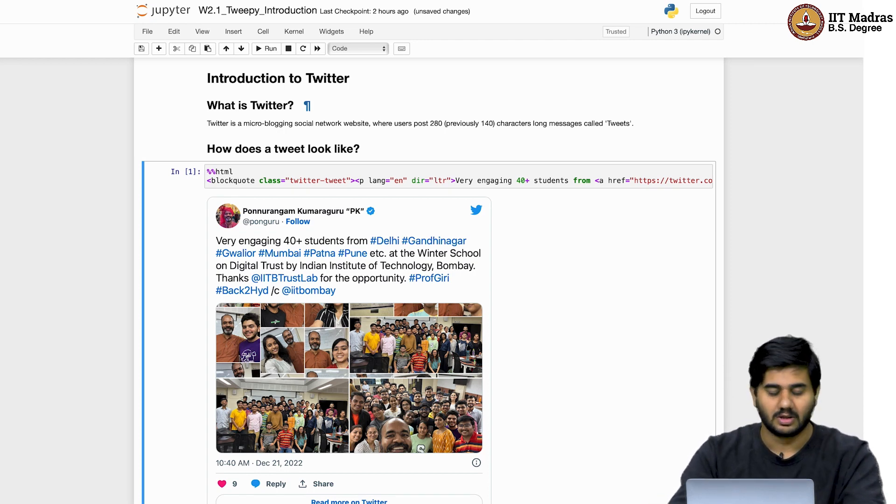
{"action": "scroll", "scroll_direction": "down", "scroll_amount": 3}
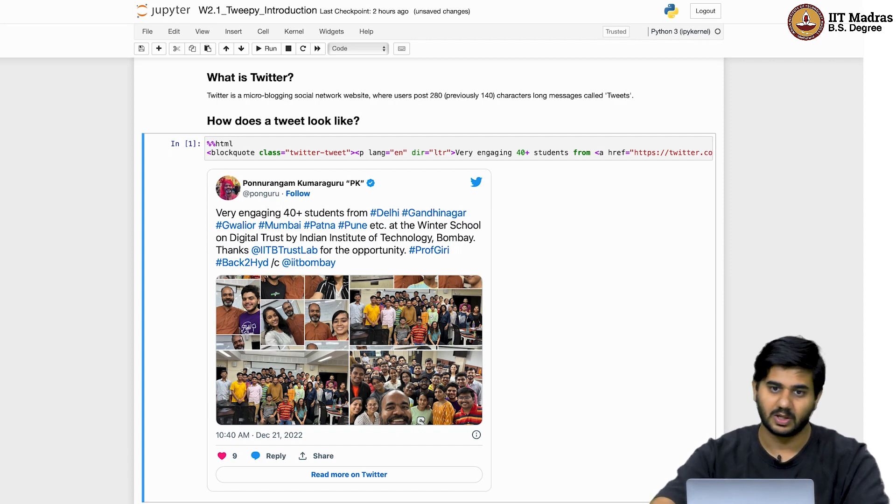
{"action": "scroll", "scroll_direction": "down", "scroll_amount": 3}
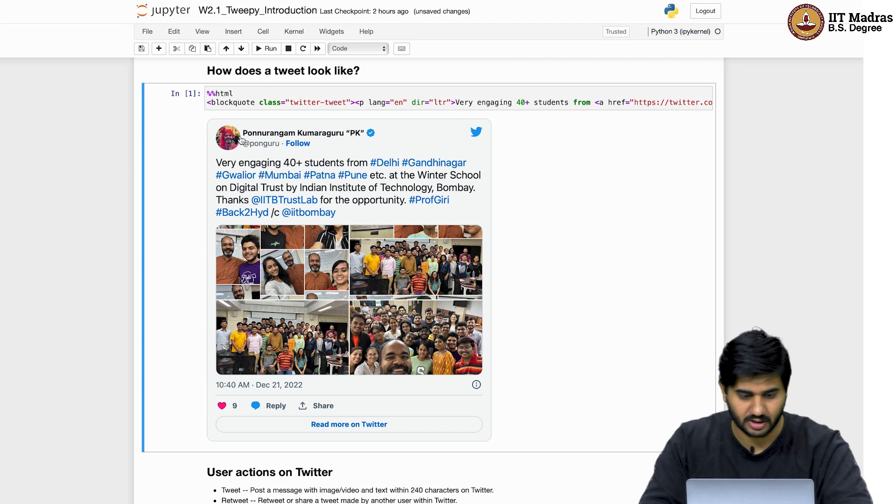
{"action": "mouse_move", "coordinate": [237, 146]}
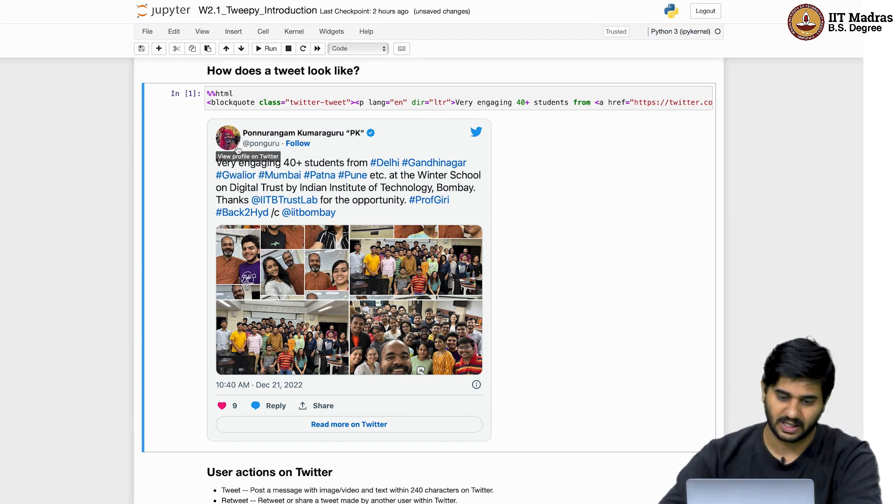
{"action": "mouse_move", "coordinate": [370, 247]}
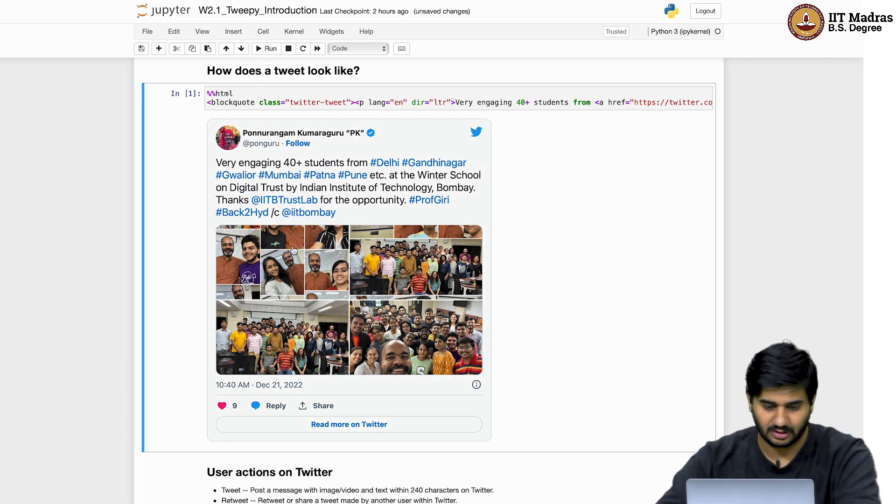
{"action": "mouse_move", "coordinate": [269, 406]}
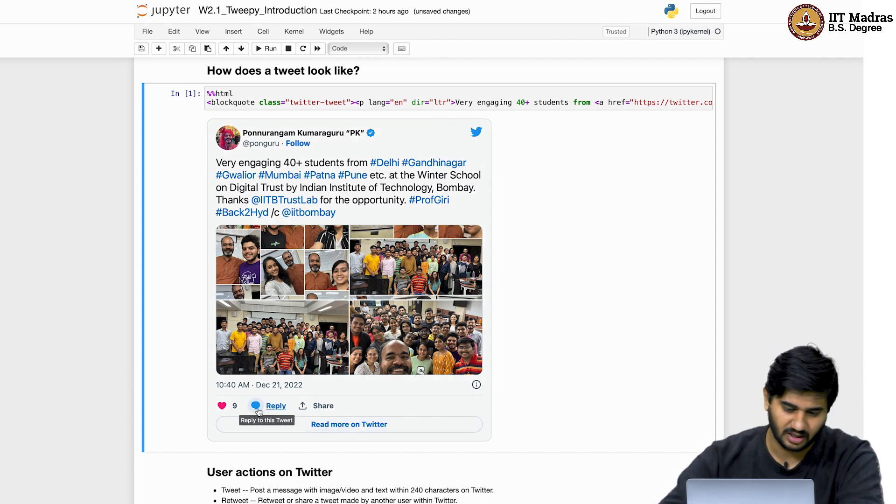
{"action": "mouse_move", "coordinate": [323, 406]}
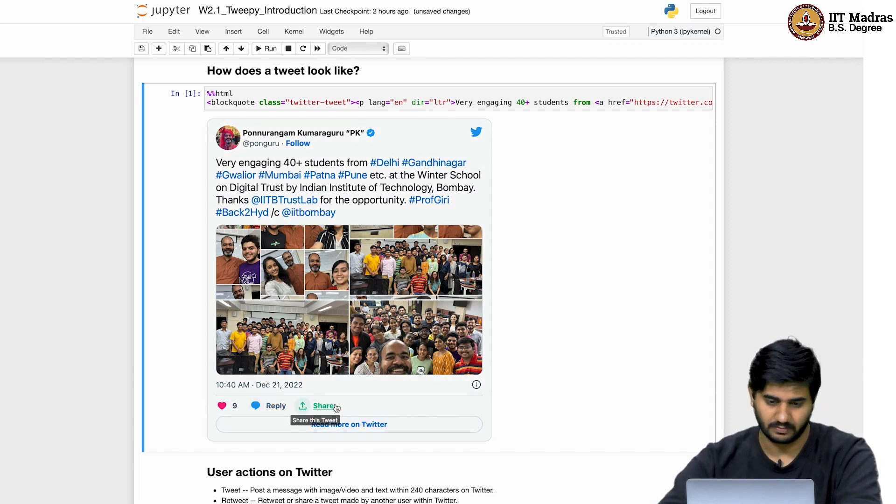
{"action": "mouse_move", "coordinate": [668, 367]}
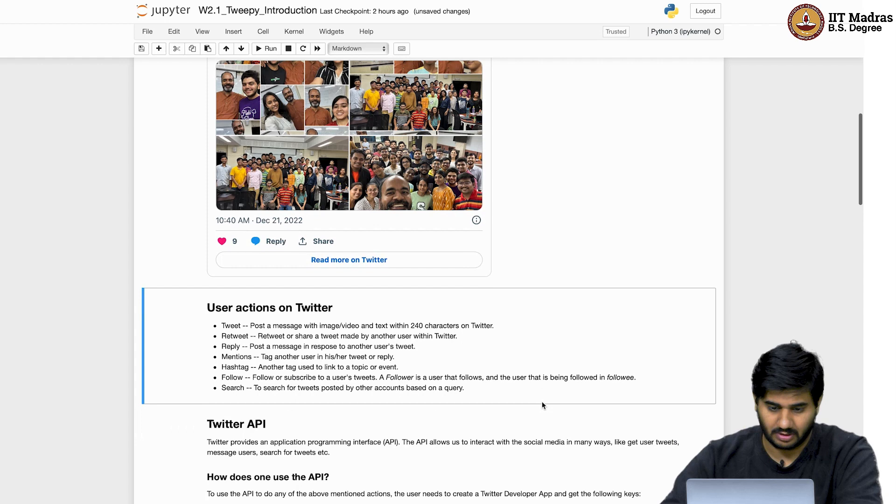
{"action": "scroll", "scroll_direction": "down", "scroll_amount": 3}
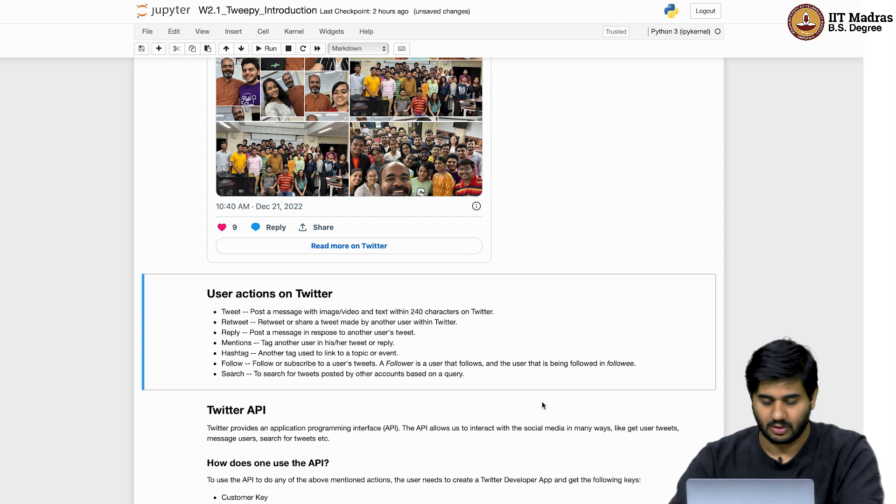
{"action": "scroll", "scroll_direction": "down", "scroll_amount": 3}
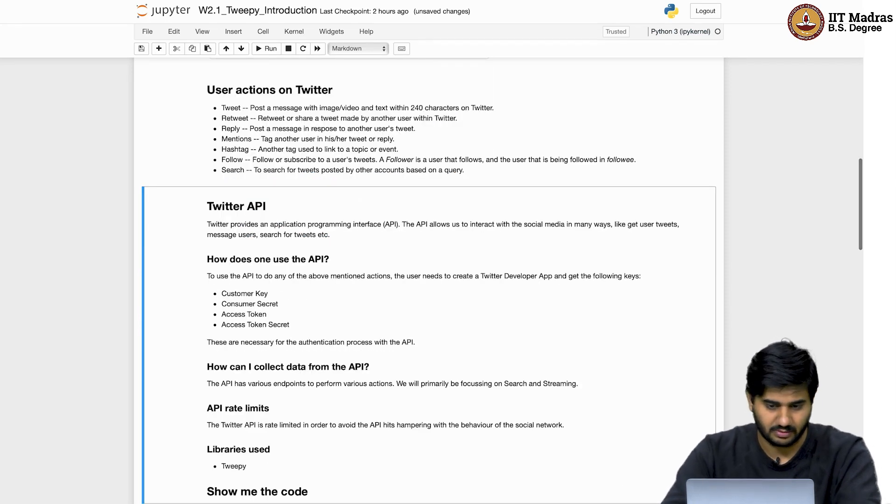
{"action": "scroll", "scroll_direction": "down", "scroll_amount": 3}
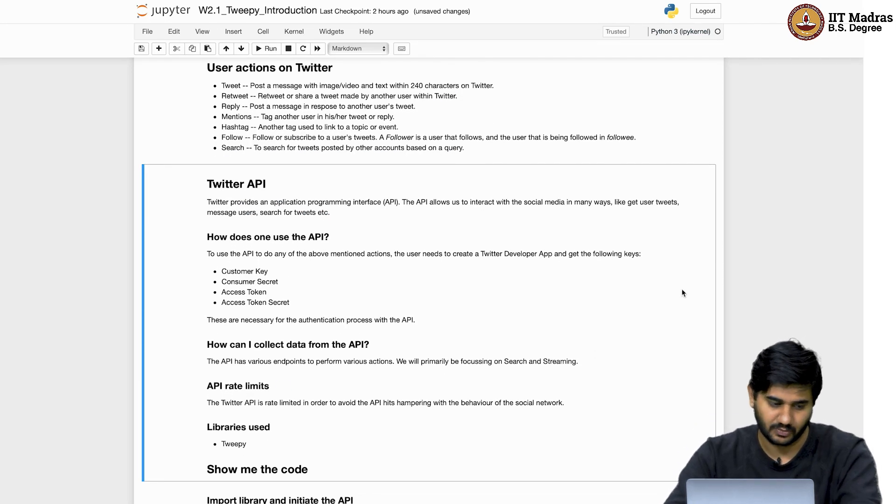
{"action": "mouse_move", "coordinate": [749, 296]}
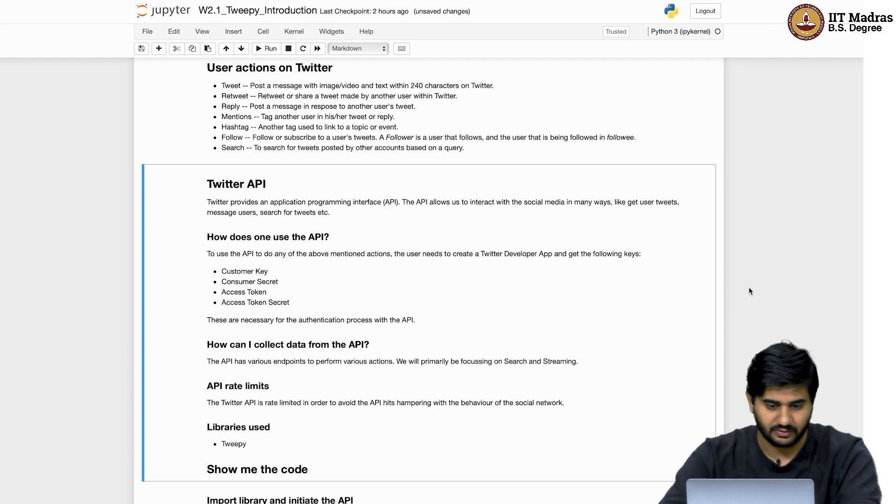
{"action": "scroll", "scroll_direction": "down", "scroll_amount": 3}
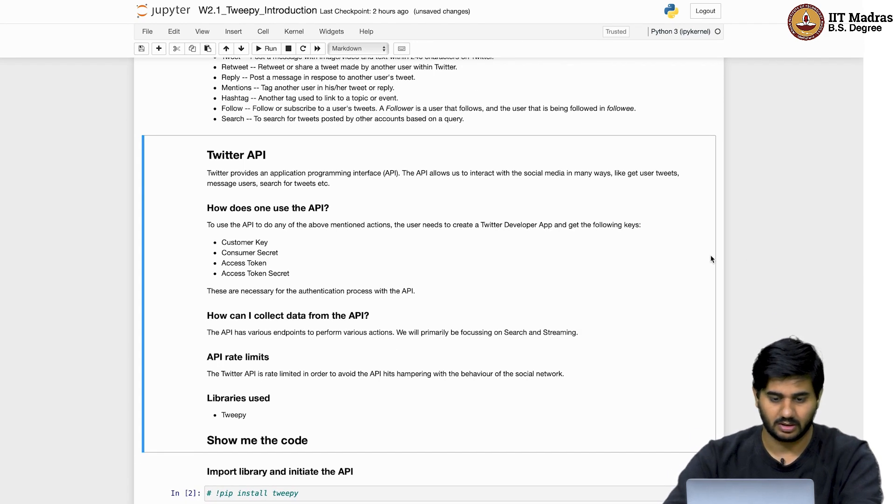
{"action": "mouse_move", "coordinate": [689, 271]}
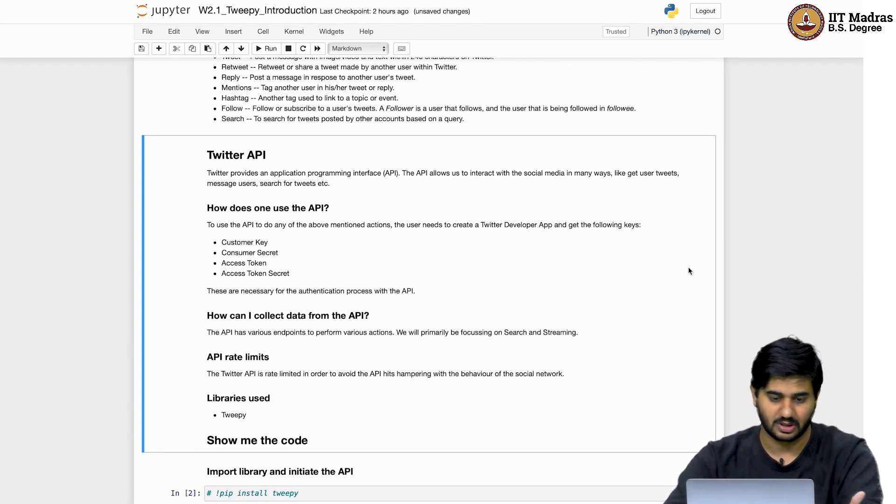
{"action": "mouse_move", "coordinate": [709, 251]}
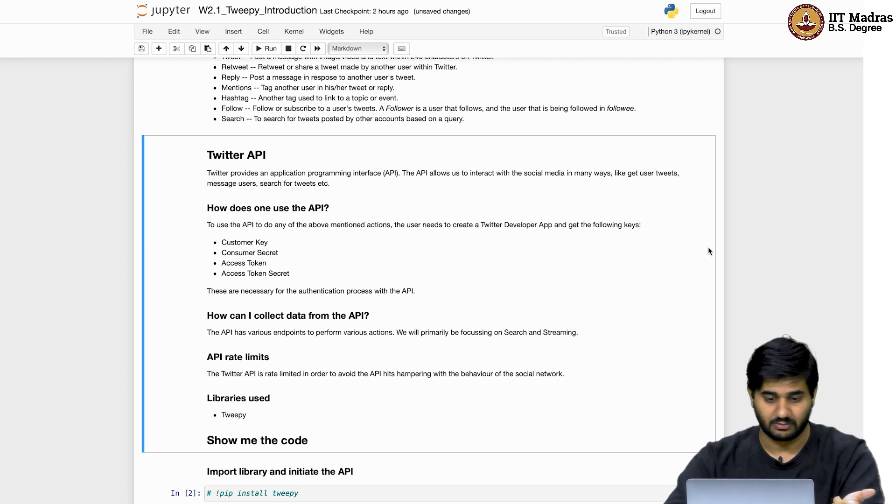
{"action": "mouse_move", "coordinate": [689, 233]}
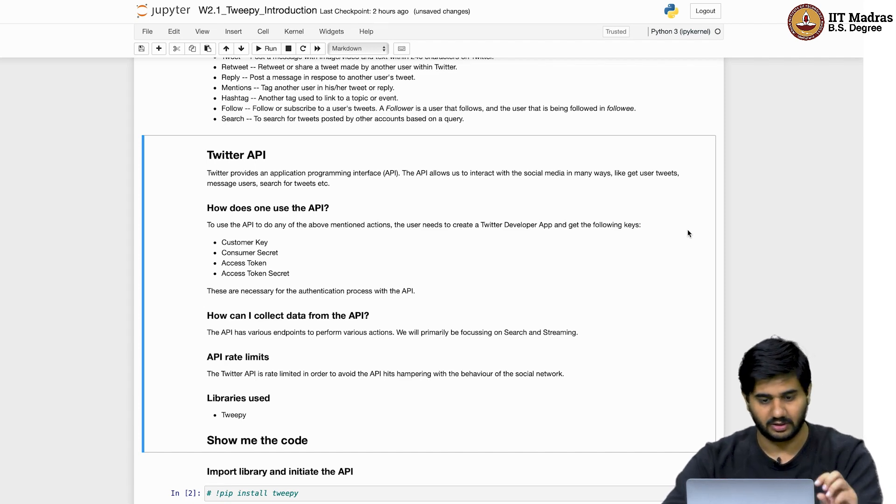
{"action": "scroll", "scroll_direction": "down", "scroll_amount": 3}
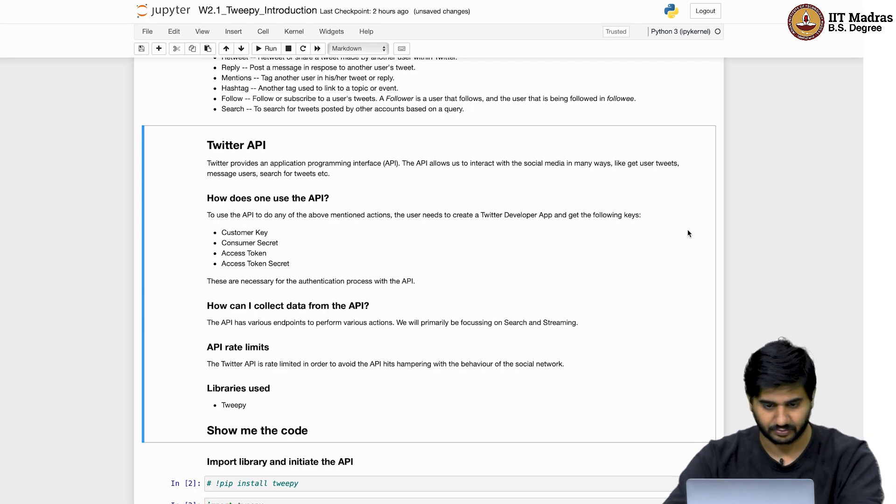
{"action": "scroll", "scroll_direction": "down", "scroll_amount": 3}
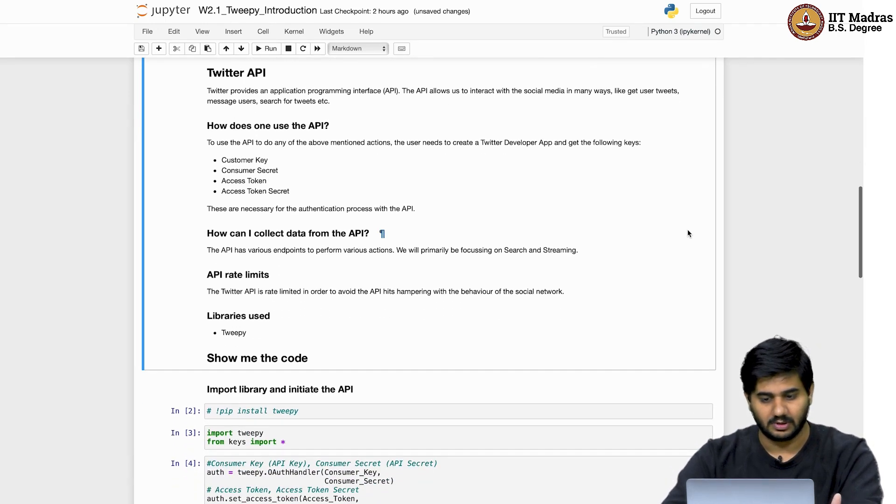
{"action": "scroll", "scroll_direction": "down", "scroll_amount": 3}
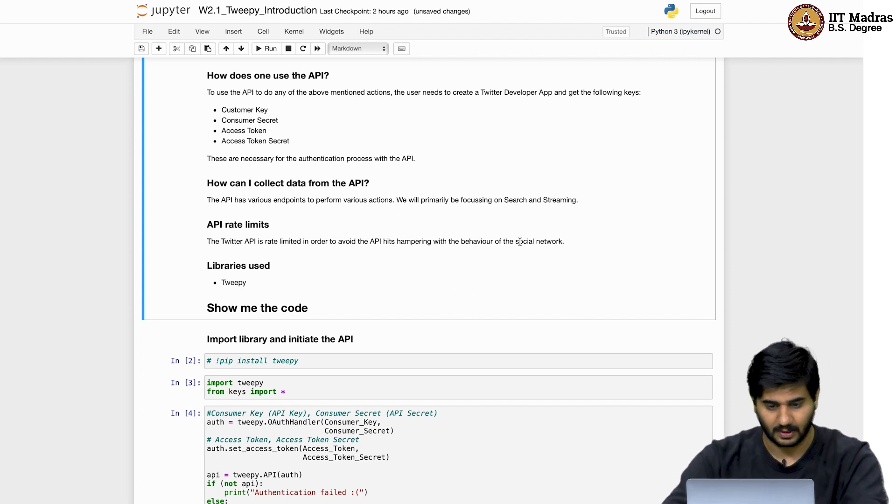
{"action": "scroll", "scroll_direction": "down", "scroll_amount": 3}
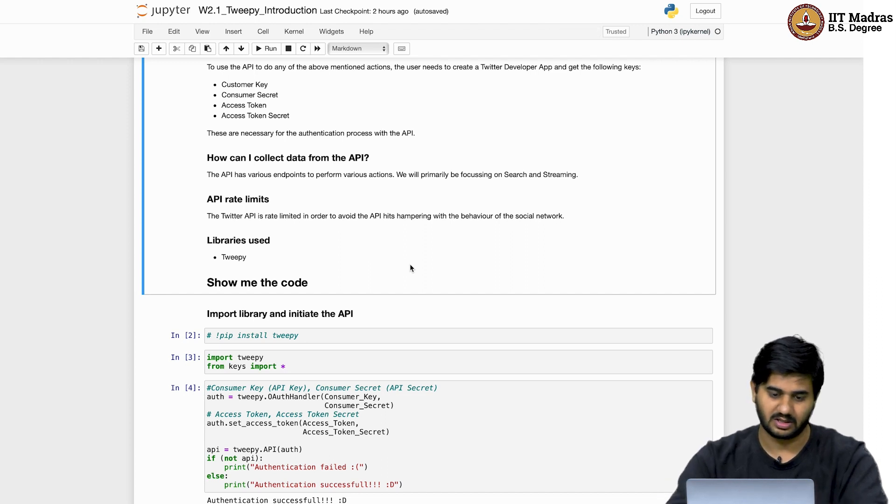
{"action": "mouse_move", "coordinate": [240, 258]}
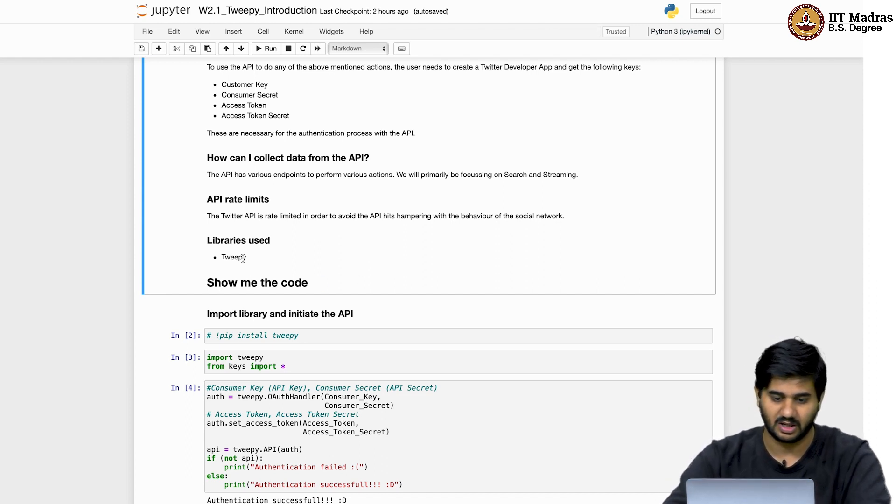
{"action": "mouse_move", "coordinate": [521, 82]}
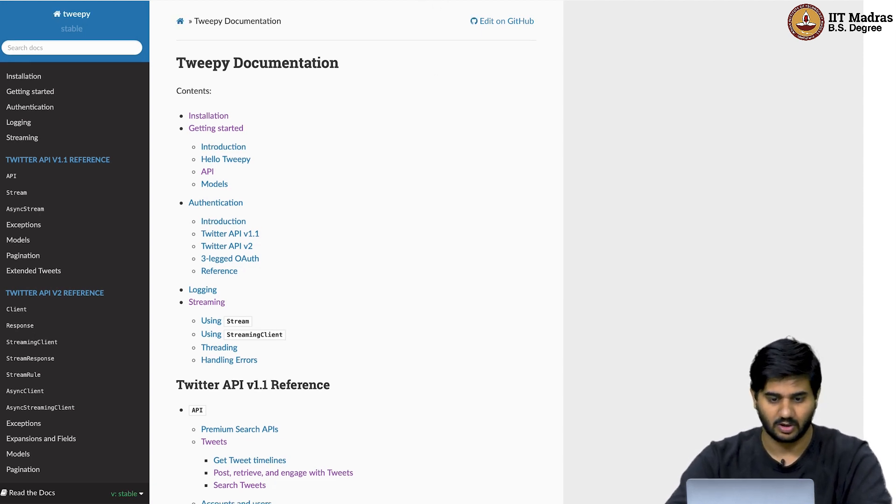
{"action": "scroll", "scroll_direction": "down", "scroll_amount": 3}
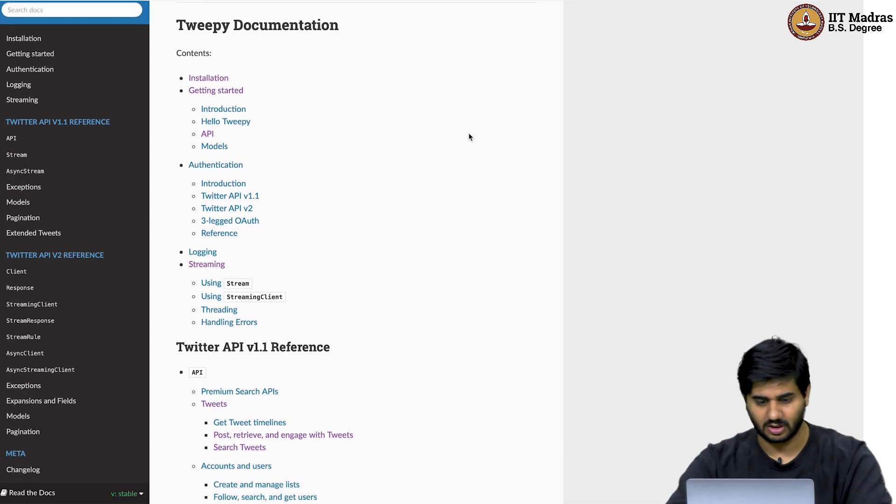
{"action": "scroll", "scroll_direction": "down", "scroll_amount": 3}
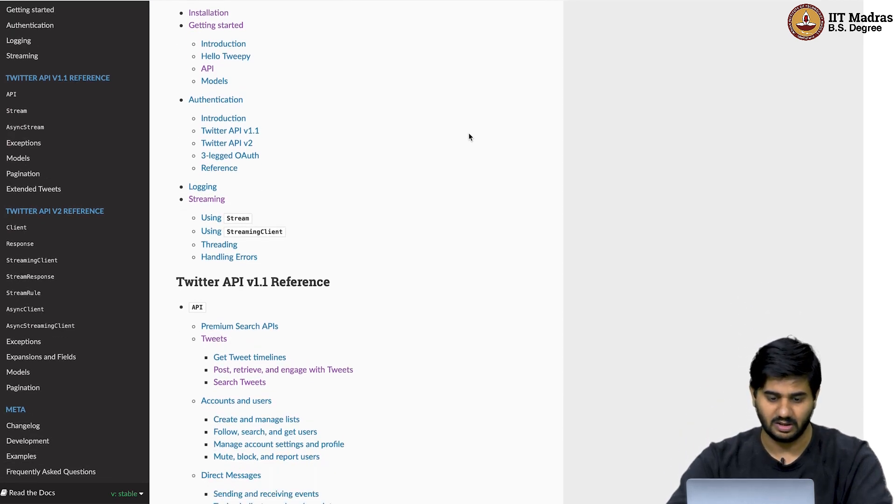
{"action": "scroll", "scroll_direction": "up", "scroll_amount": 3}
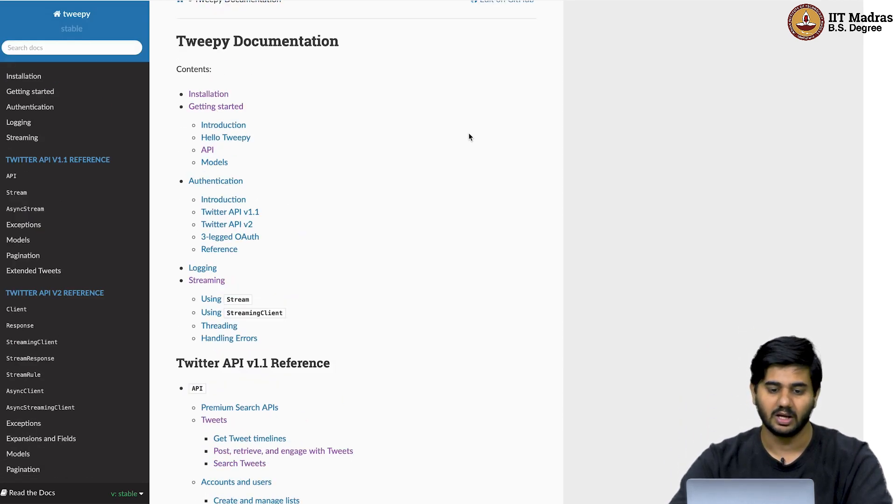
{"action": "scroll", "scroll_direction": "up", "scroll_amount": 3}
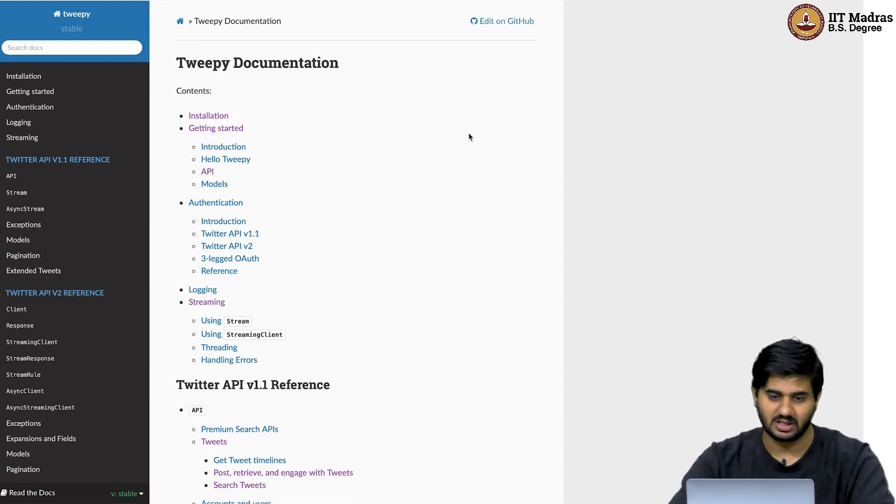
{"action": "mouse_move", "coordinate": [439, 16]}
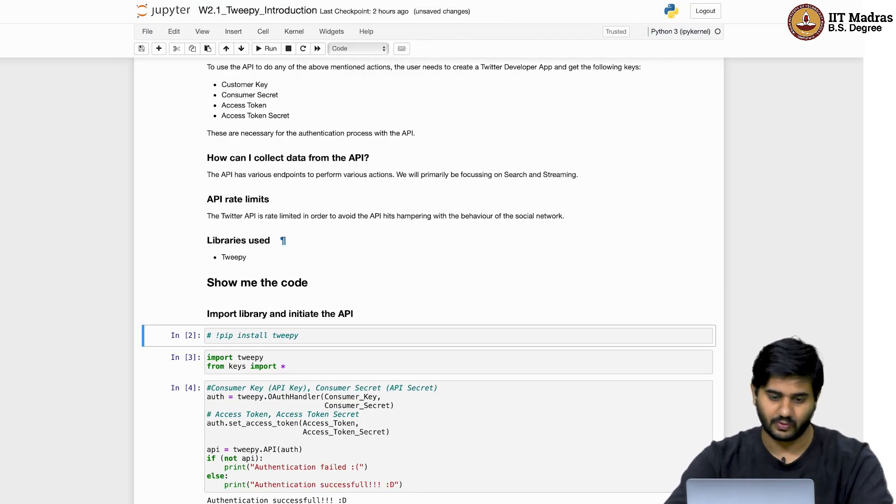
Step: Rerun the pip install cell, then return to the Jupyter Home file list
{"action": "scroll", "scroll_direction": "down", "scroll_amount": 3}
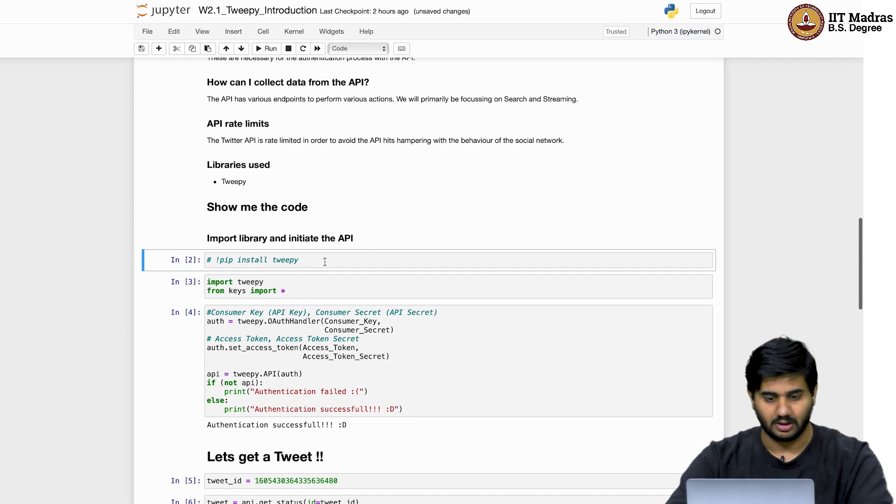
{"action": "mouse_move", "coordinate": [383, 272]}
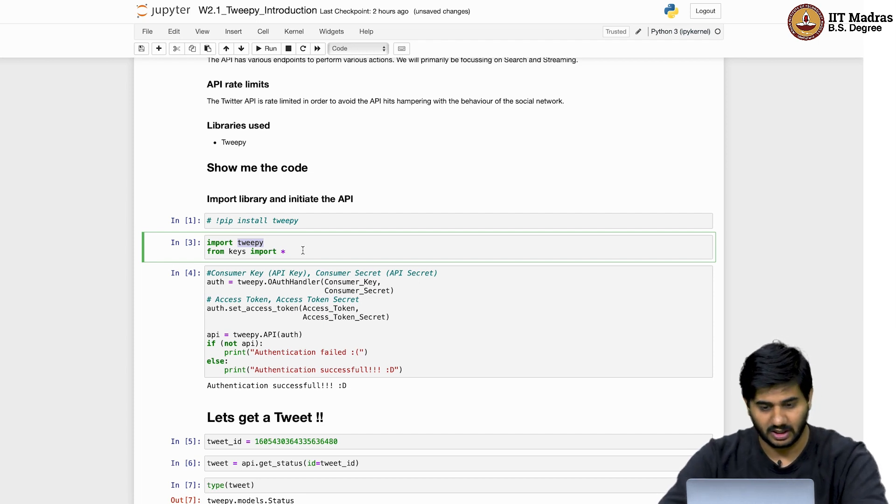
{"action": "left_click", "coordinate": [353, 286]}
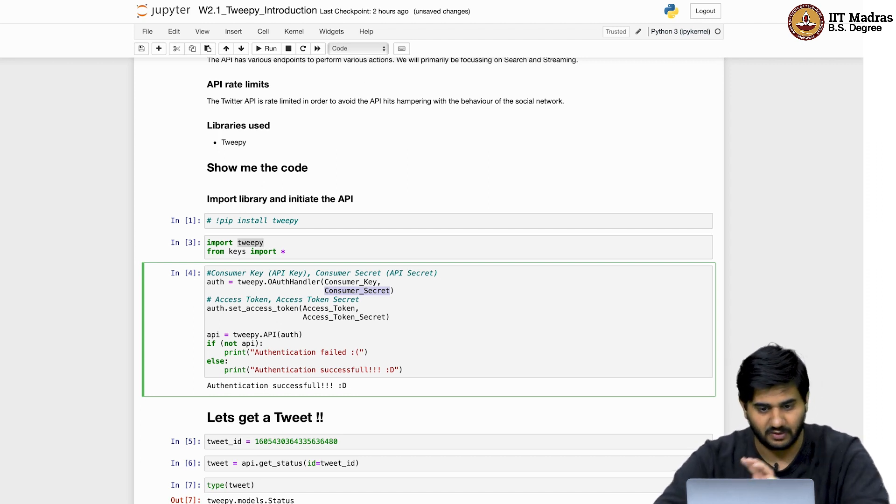
{"action": "left_click", "coordinate": [169, 10]}
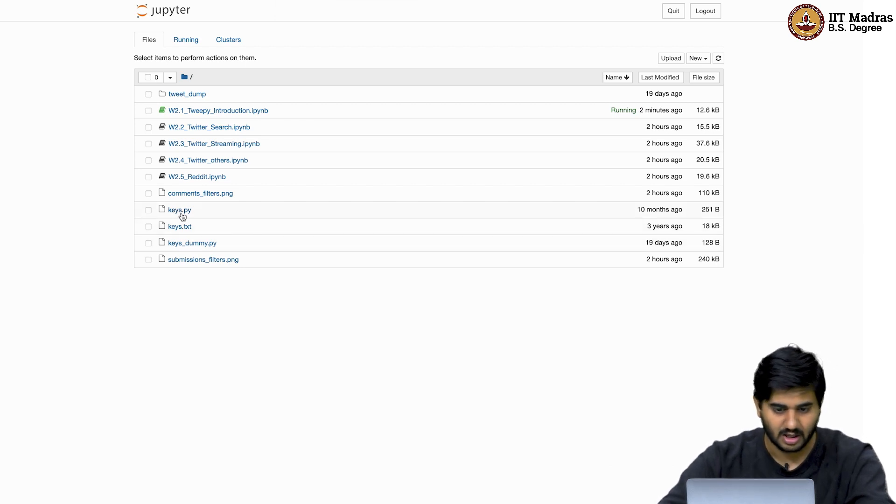
Step: Open the keys.py credentials file from the Jupyter file browser
{"action": "left_click", "coordinate": [192, 243]}
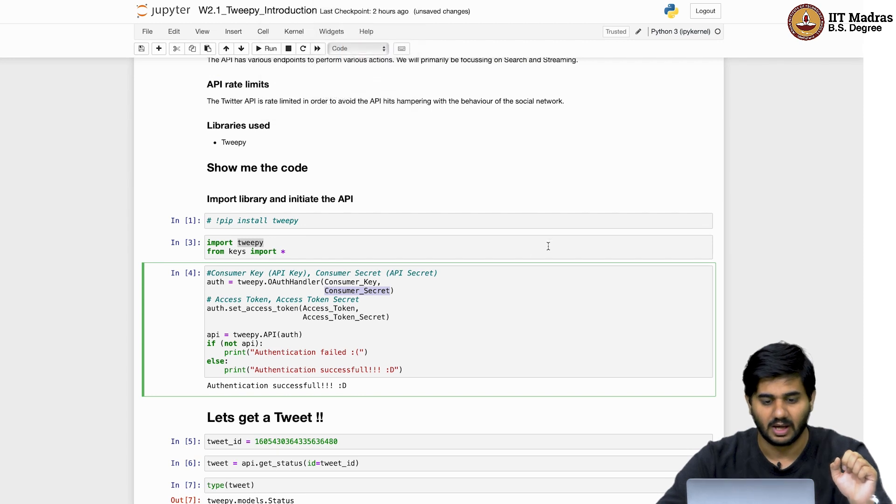
Step: Select and rerun the cell importing tweepy and keys as In [2]
{"action": "left_click", "coordinate": [467, 246]}
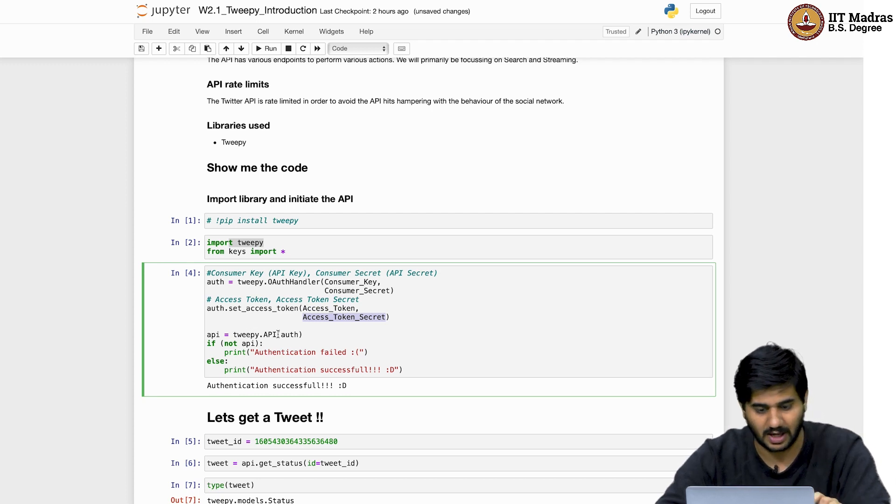
Step: Highlight API in the authentication code and scroll down toward the tweet cells
{"action": "double_click", "coordinate": [290, 334]}
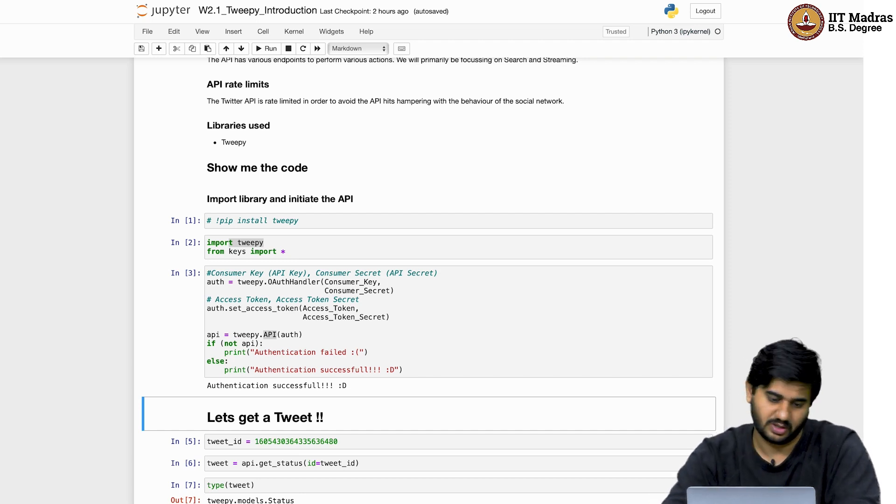
{"action": "scroll", "scroll_direction": "down", "scroll_amount": 3}
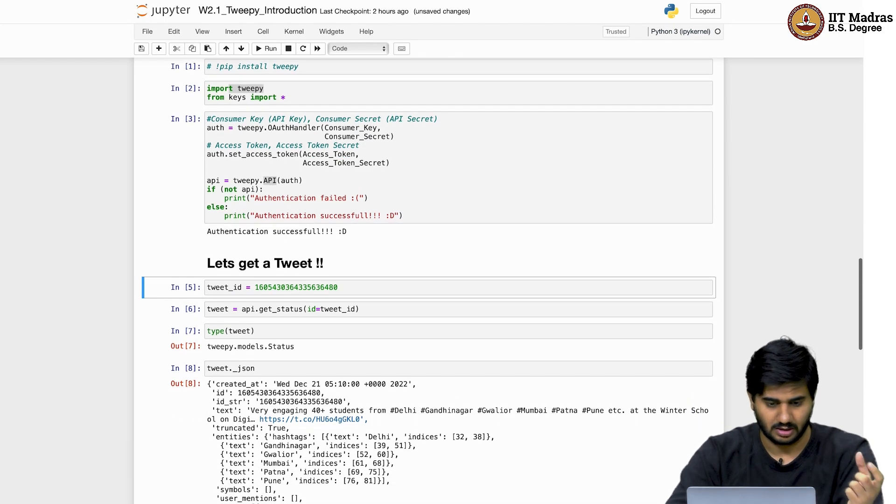
{"action": "mouse_move", "coordinate": [496, 277]}
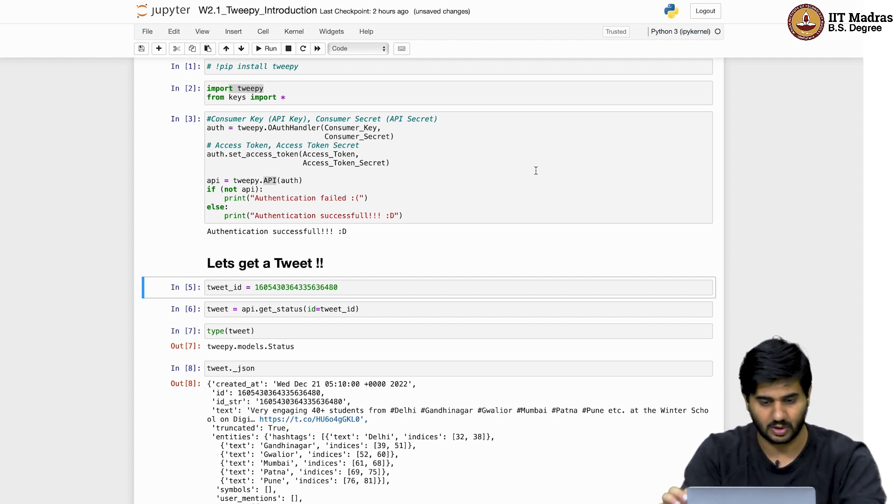
{"action": "mouse_move", "coordinate": [600, 201]}
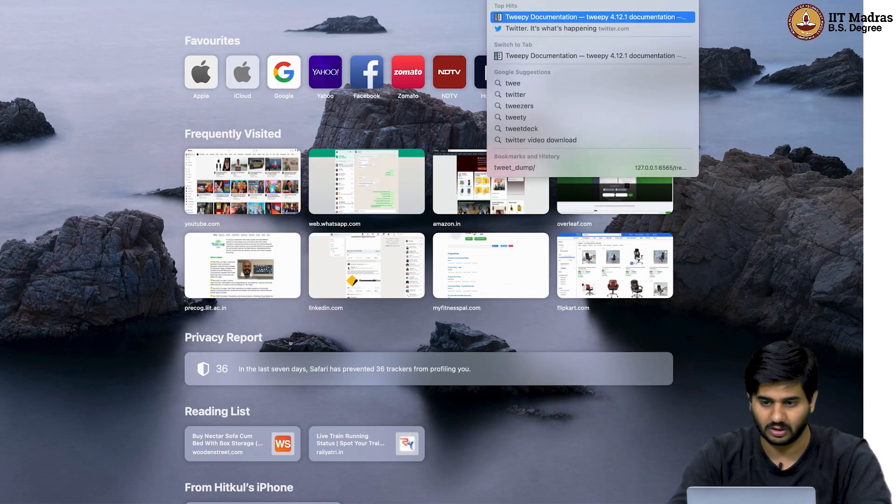
Step: Visit the Twitter home feed, then return and rerun the tweet_id cell as In [4]
{"action": "left_click", "coordinate": [550, 29]}
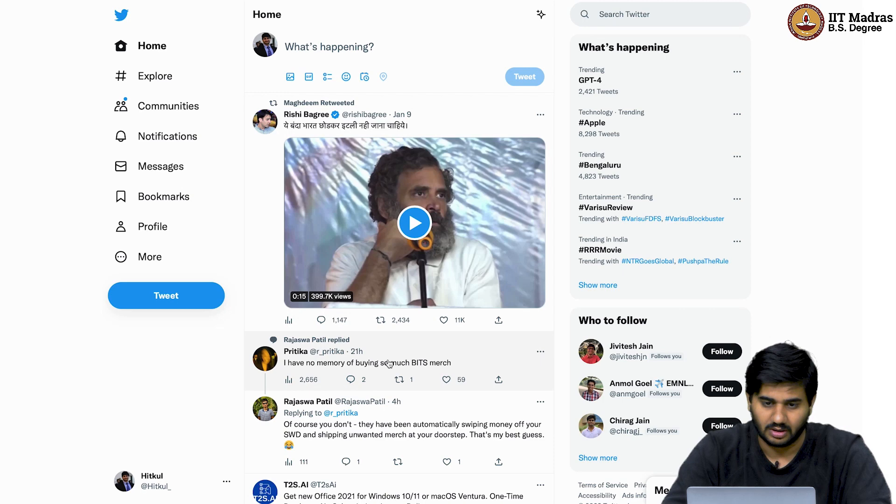
{"action": "left_click", "coordinate": [368, 363]}
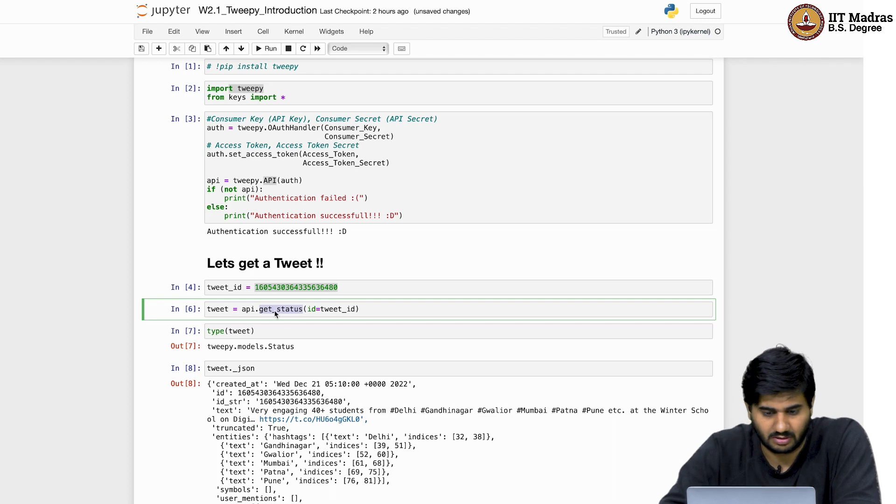
{"action": "mouse_move", "coordinate": [289, 308]}
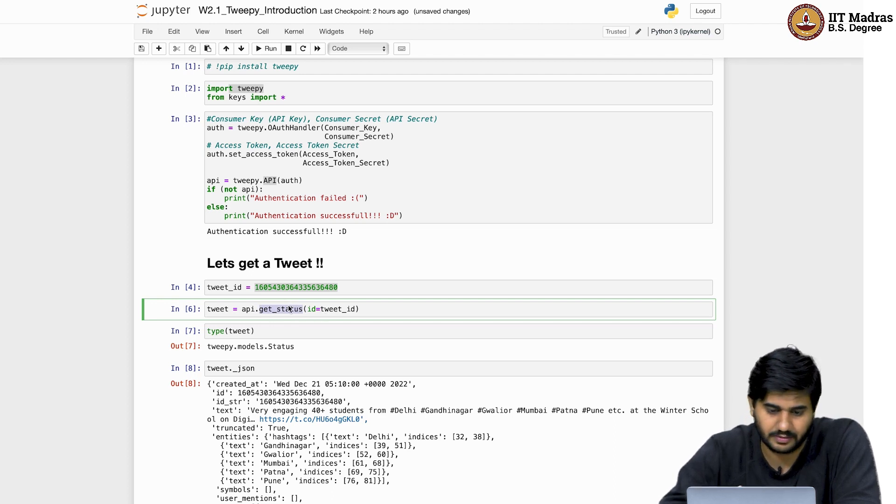
{"action": "mouse_move", "coordinate": [271, 314]}
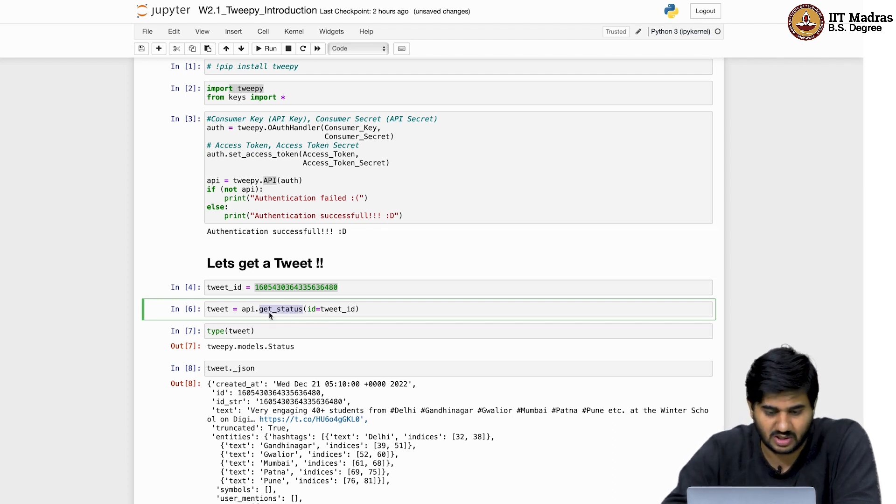
{"action": "mouse_move", "coordinate": [280, 314]}
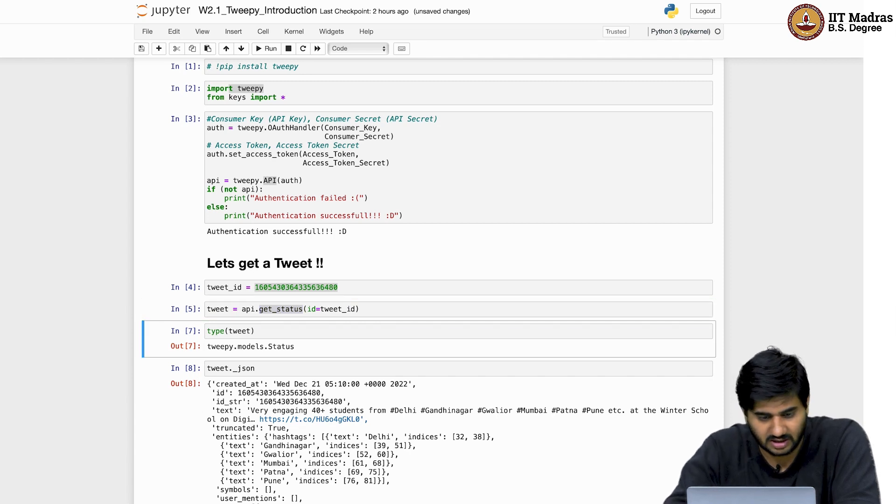
{"action": "mouse_move", "coordinate": [260, 313]}
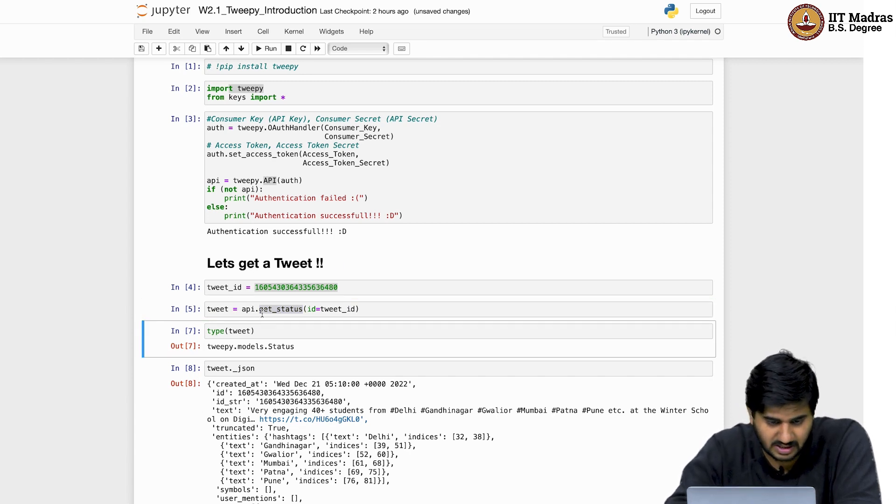
{"action": "mouse_move", "coordinate": [240, 320]}
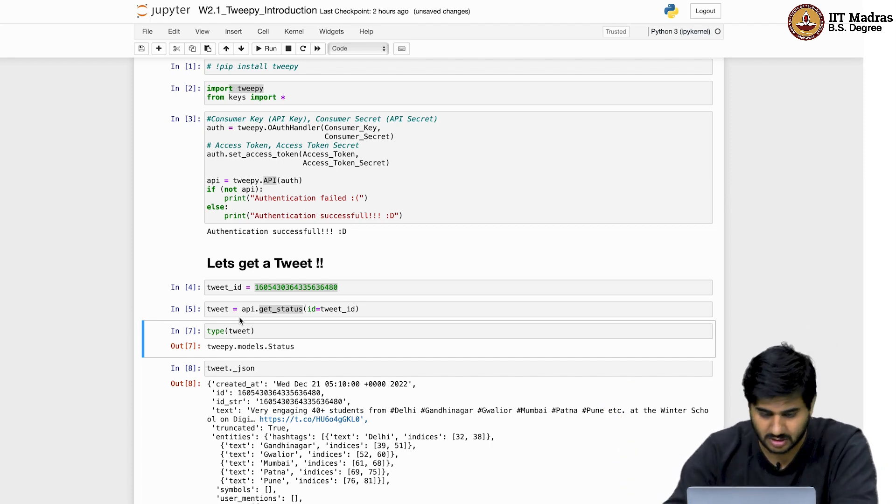
Step: Scroll down to the get_status and type(tweet) cells after rerunning them
{"action": "scroll", "scroll_direction": "down", "scroll_amount": 3}
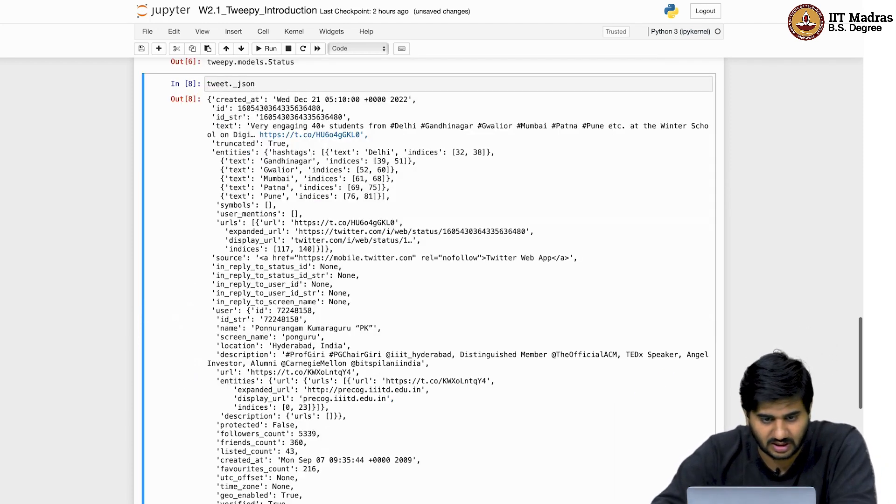
{"action": "scroll", "scroll_direction": "up", "scroll_amount": 3}
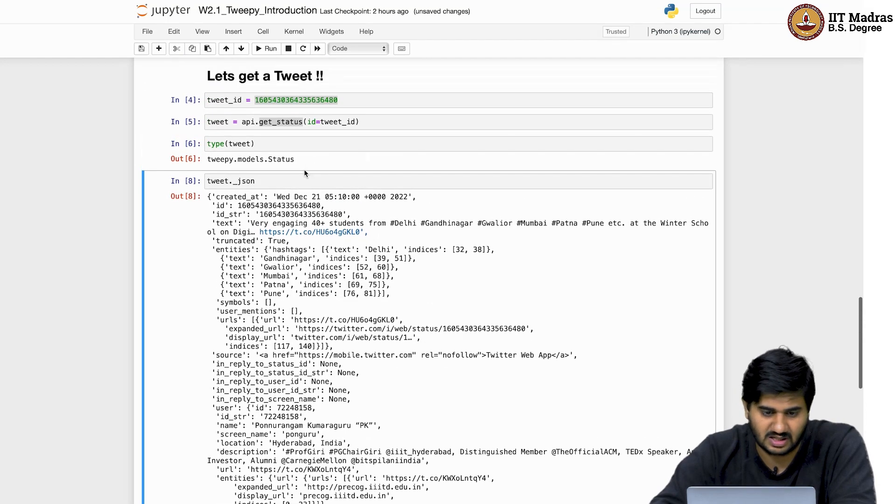
{"action": "mouse_move", "coordinate": [247, 158]}
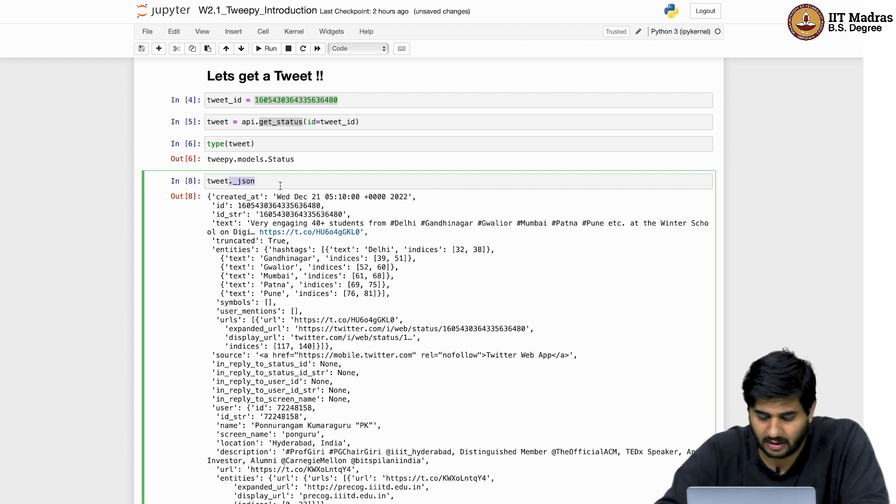
{"action": "scroll", "scroll_direction": "up", "scroll_amount": 3}
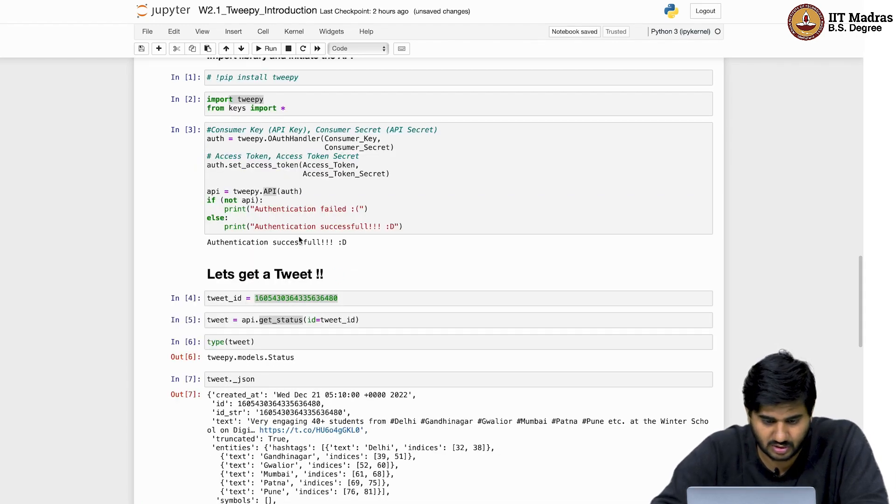
{"action": "scroll", "scroll_direction": "down", "scroll_amount": 3}
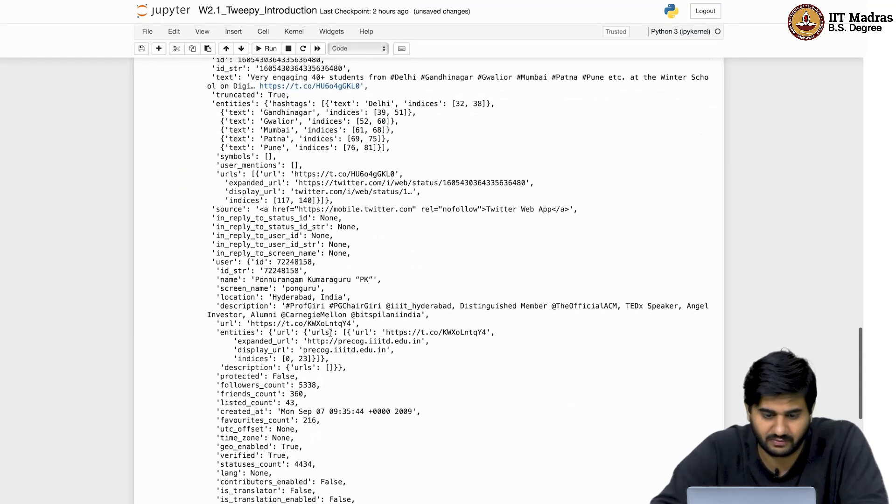
{"action": "scroll", "scroll_direction": "down", "scroll_amount": 3}
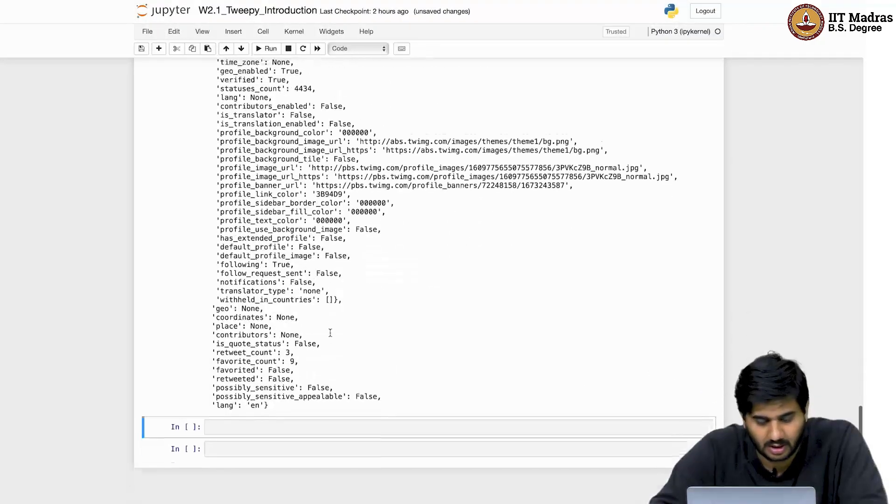
{"action": "scroll", "scroll_direction": "up", "scroll_amount": 3}
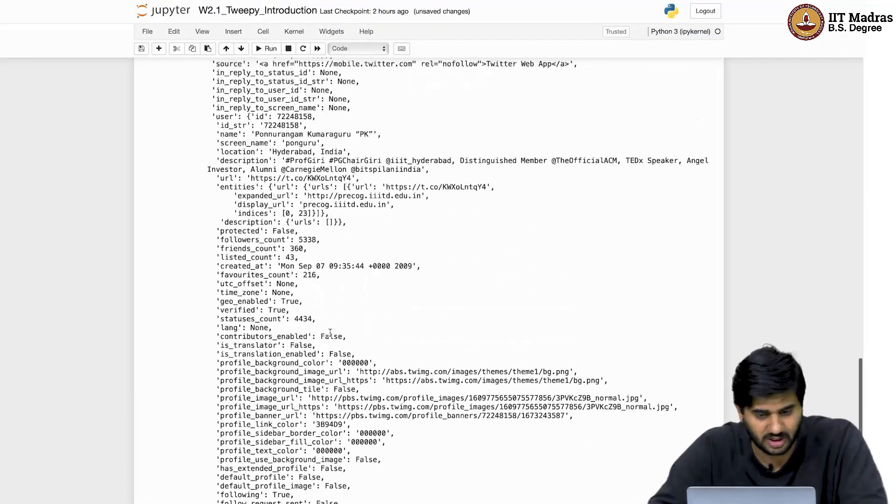
{"action": "scroll", "scroll_direction": "up", "scroll_amount": 3}
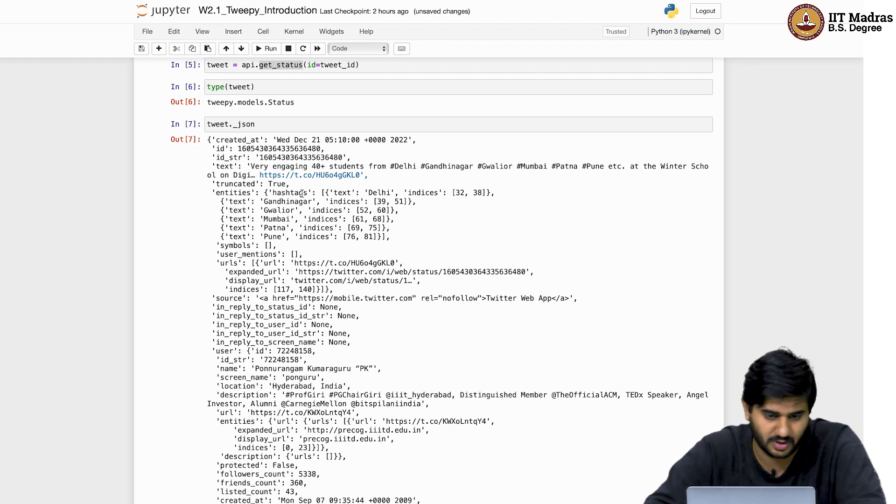
{"action": "mouse_move", "coordinate": [330, 149]}
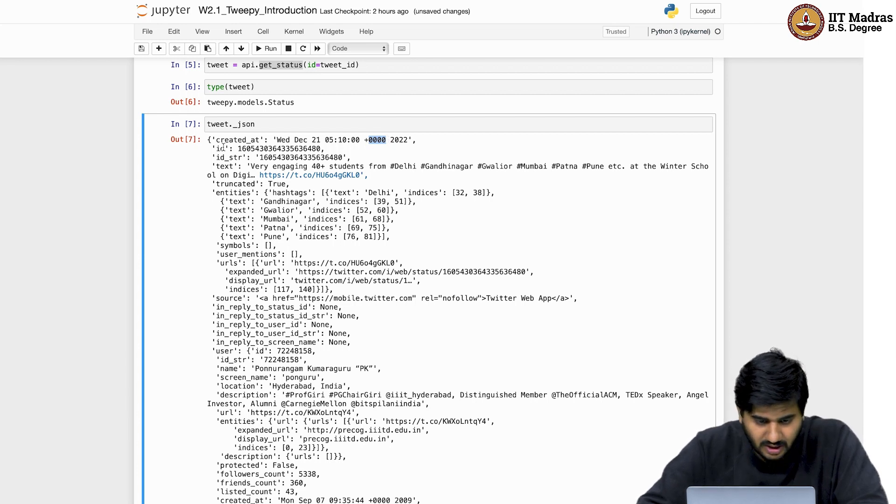
{"action": "double_click", "coordinate": [238, 140]}
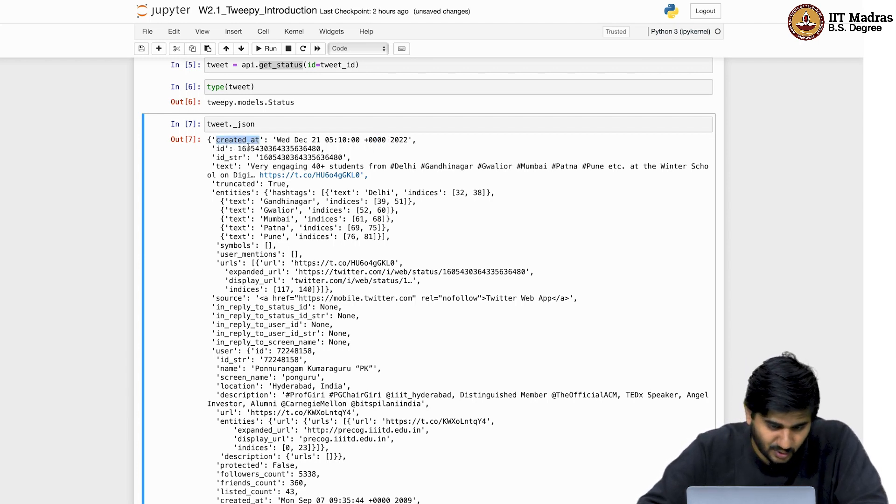
{"action": "double_click", "coordinate": [279, 149]}
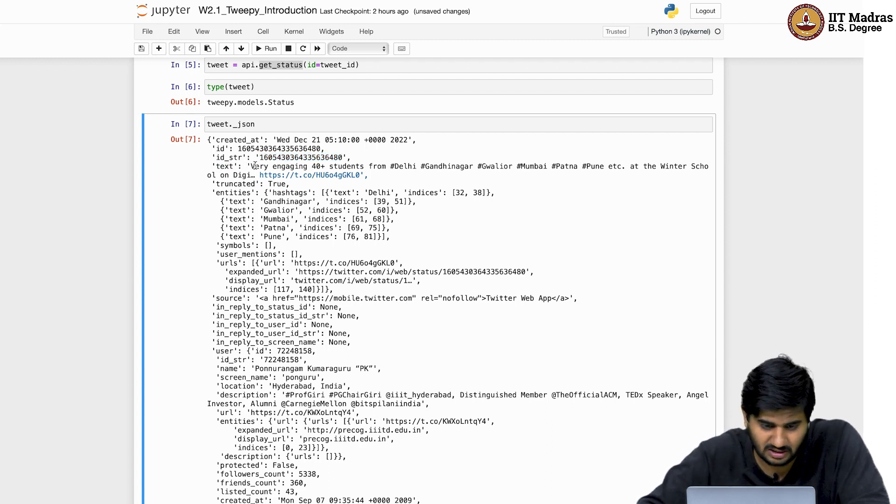
{"action": "left_click_drag", "start_coordinate": [250, 166], "coordinate": [255, 174]}
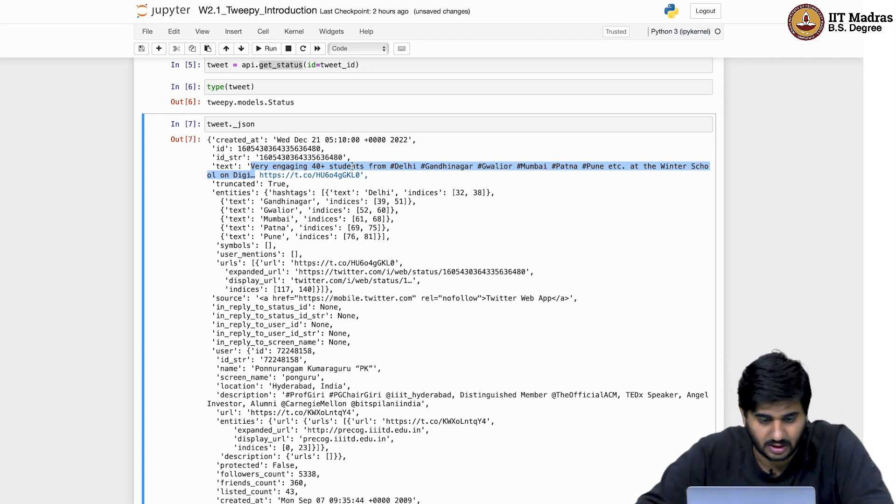
{"action": "double_click", "coordinate": [234, 184]}
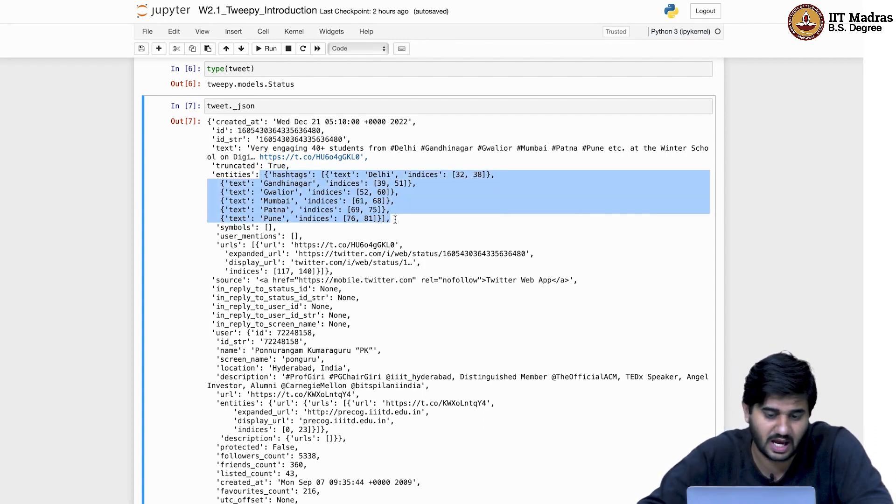
{"action": "mouse_move", "coordinate": [443, 205]}
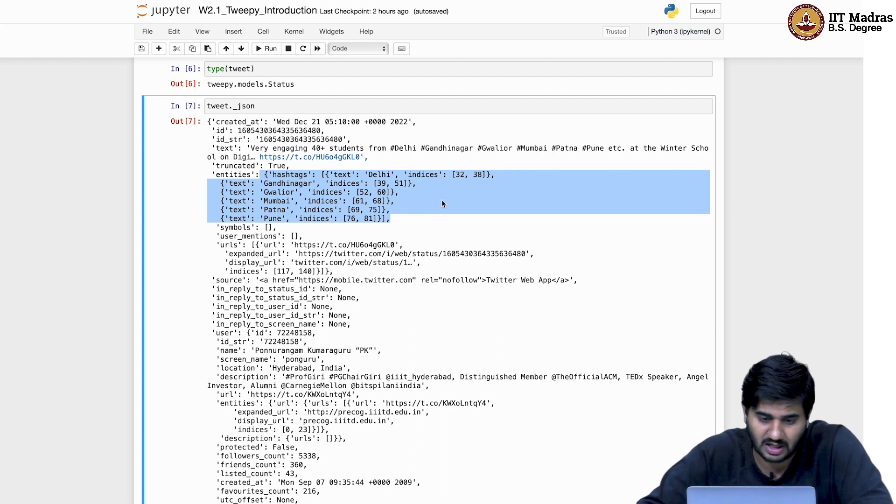
{"action": "mouse_move", "coordinate": [405, 151]}
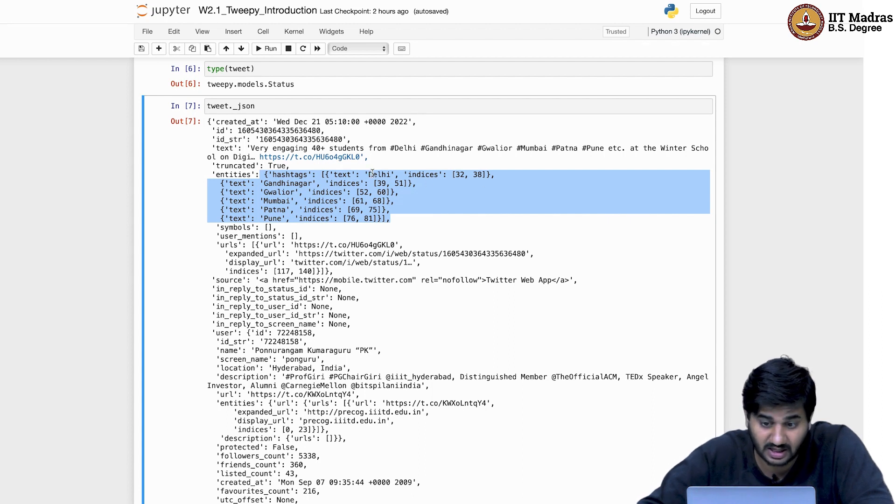
{"action": "left_click", "coordinate": [448, 189]}
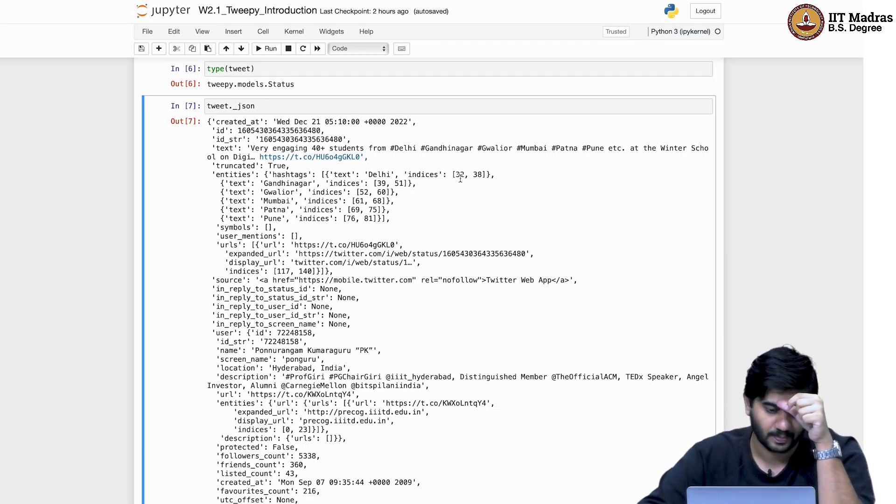
{"action": "scroll", "scroll_direction": "down", "scroll_amount": 3}
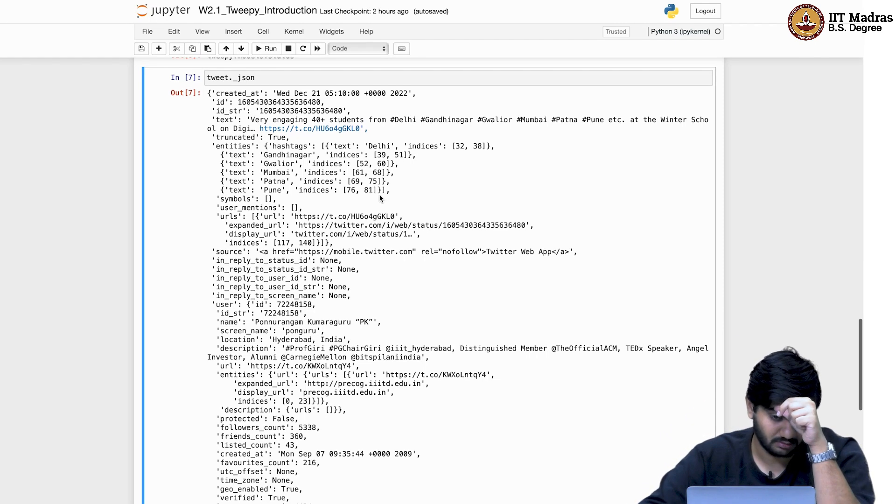
{"action": "double_click", "coordinate": [248, 207]}
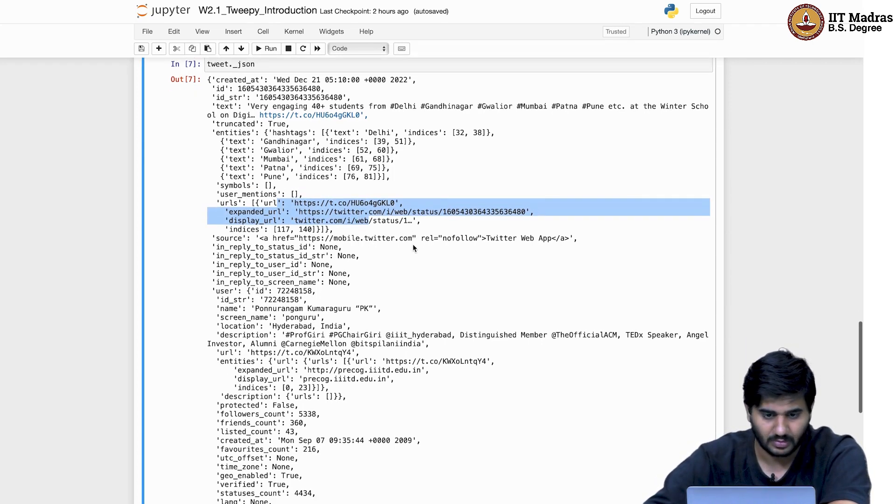
{"action": "scroll", "scroll_direction": "down", "scroll_amount": 3}
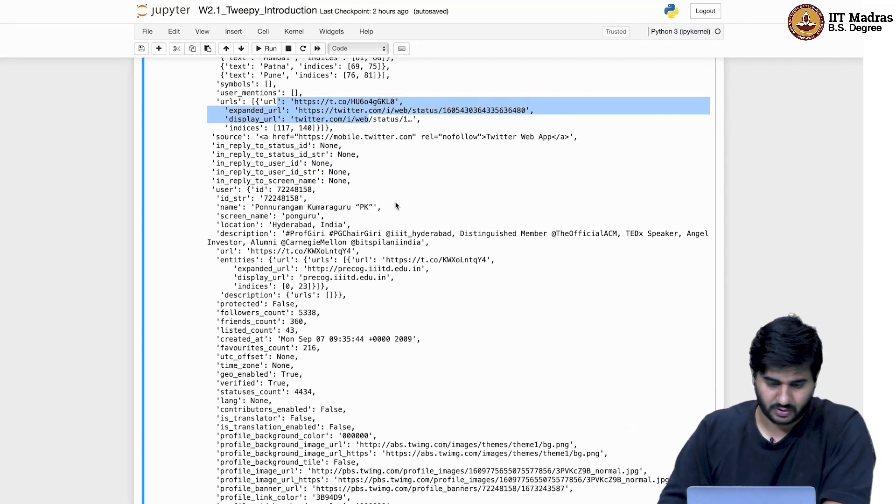
{"action": "mouse_move", "coordinate": [289, 148]}
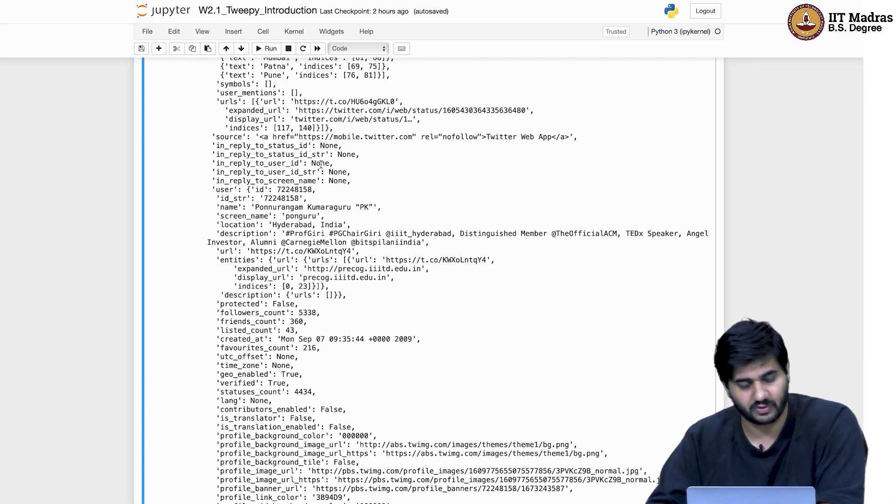
{"action": "double_click", "coordinate": [321, 164]}
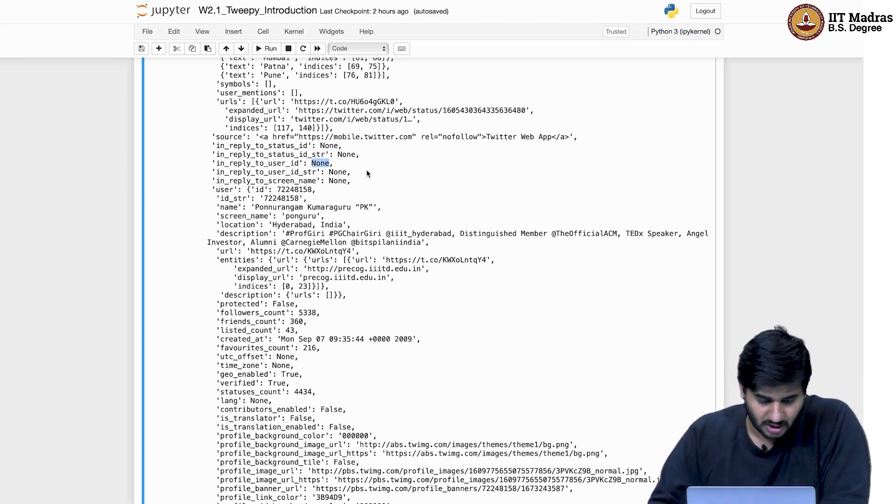
{"action": "double_click", "coordinate": [272, 154]}
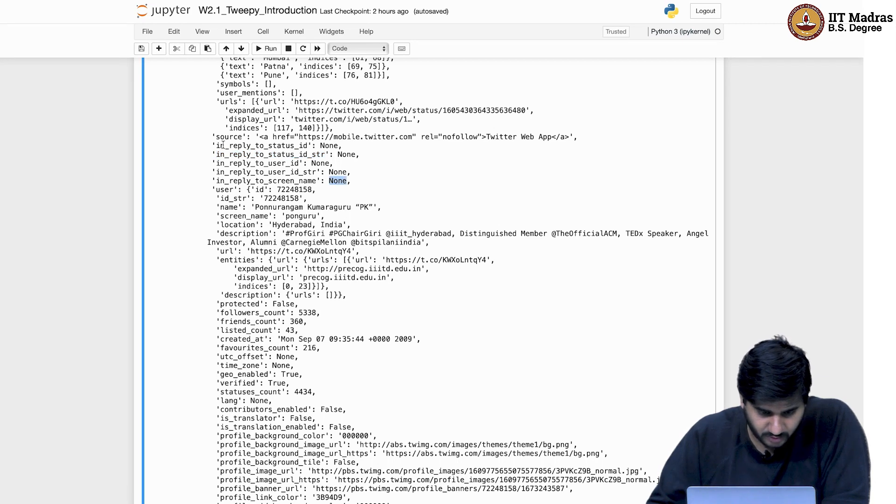
{"action": "left_click_drag", "start_coordinate": [217, 146], "coordinate": [348, 180]}
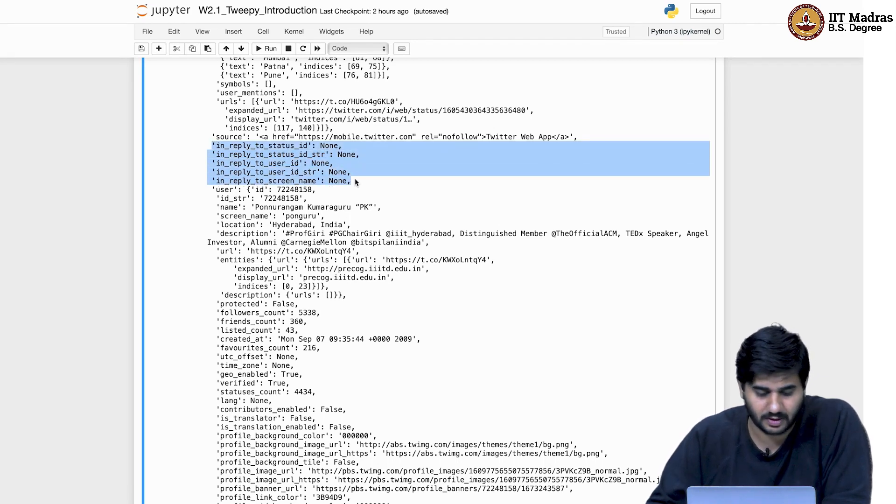
{"action": "scroll", "scroll_direction": "down", "scroll_amount": 3}
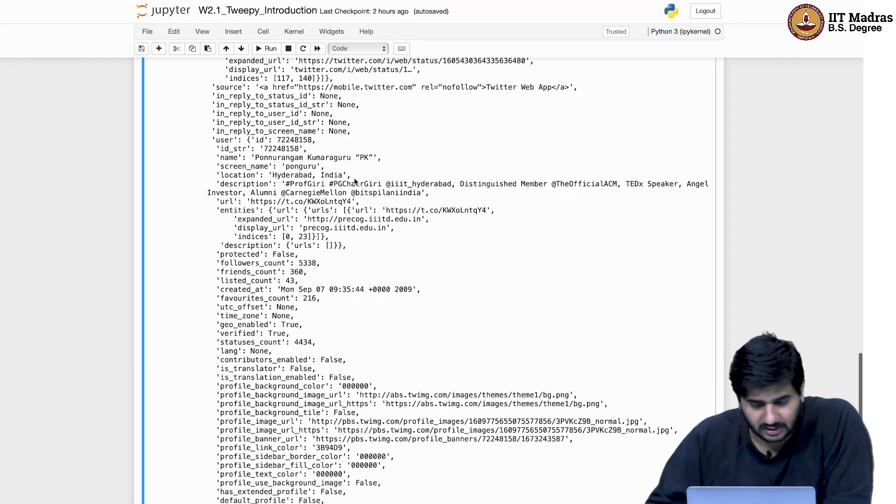
{"action": "scroll", "scroll_direction": "down", "scroll_amount": 3}
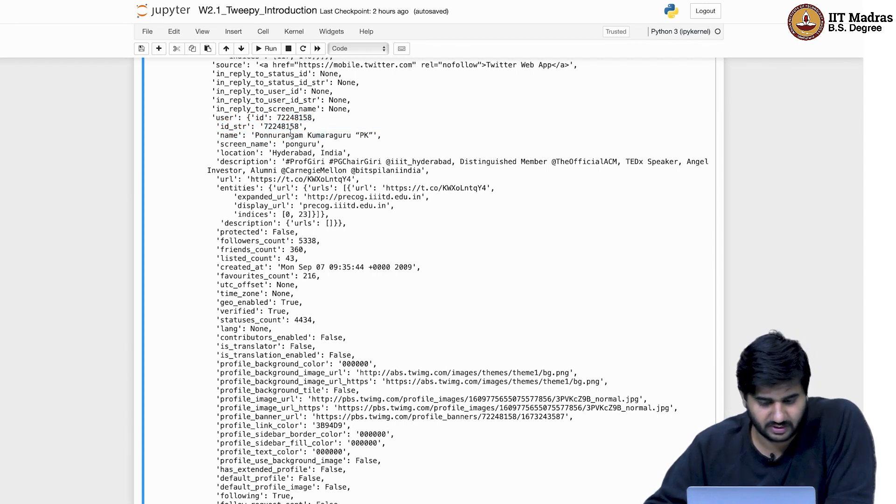
{"action": "double_click", "coordinate": [300, 144]}
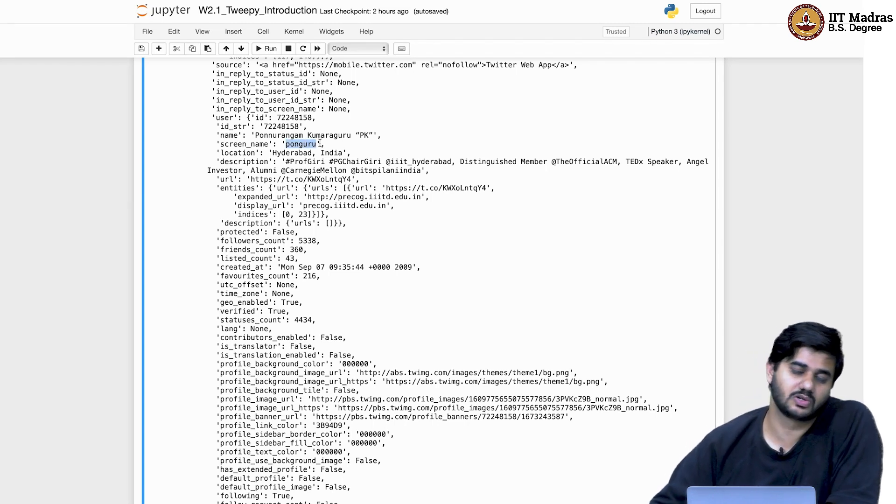
{"action": "mouse_move", "coordinate": [378, 151]}
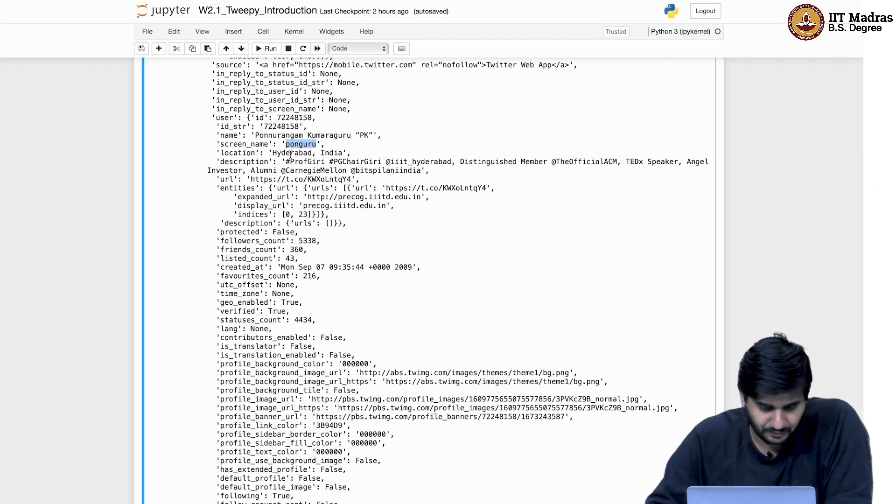
{"action": "double_click", "coordinate": [244, 144]}
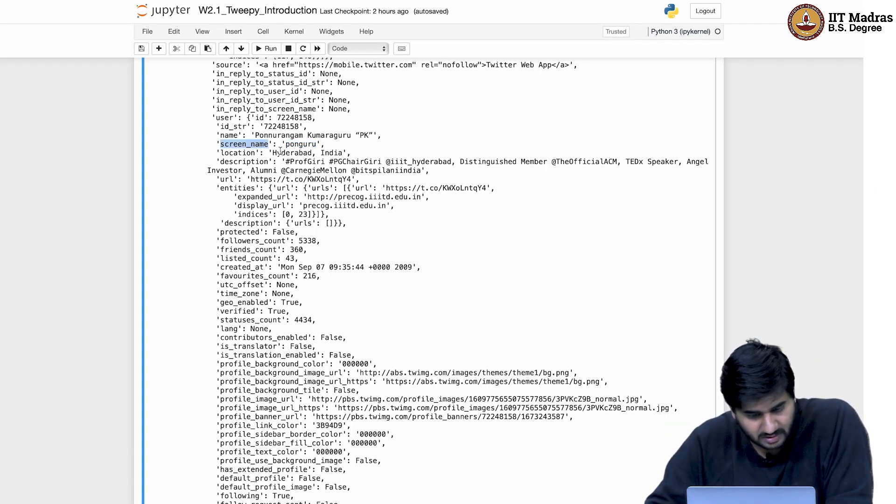
{"action": "double_click", "coordinate": [291, 152]}
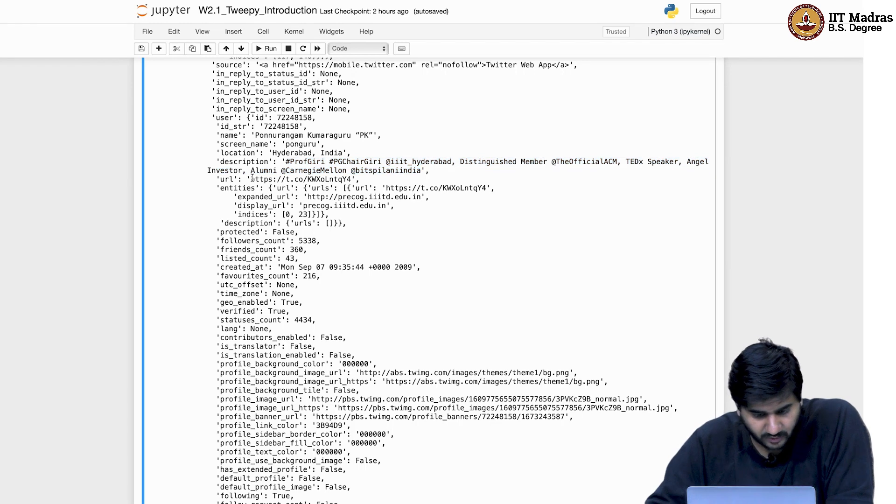
{"action": "scroll", "scroll_direction": "down", "scroll_amount": 3}
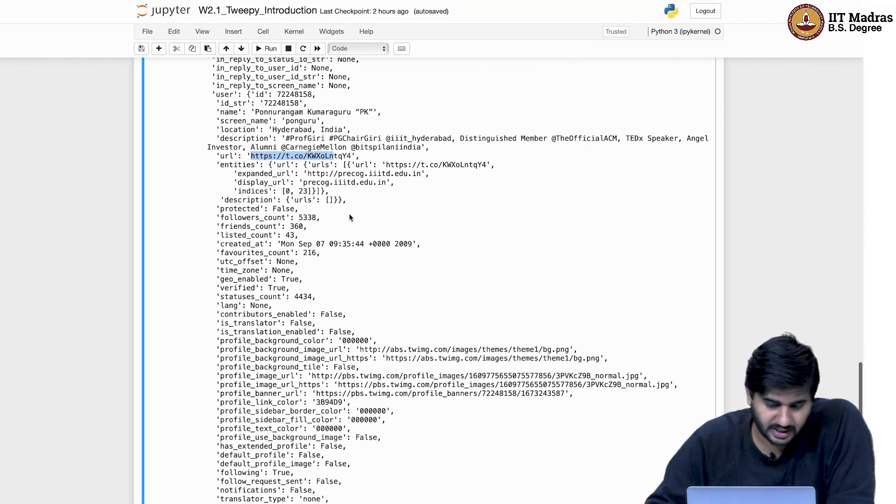
{"action": "mouse_move", "coordinate": [501, 154]}
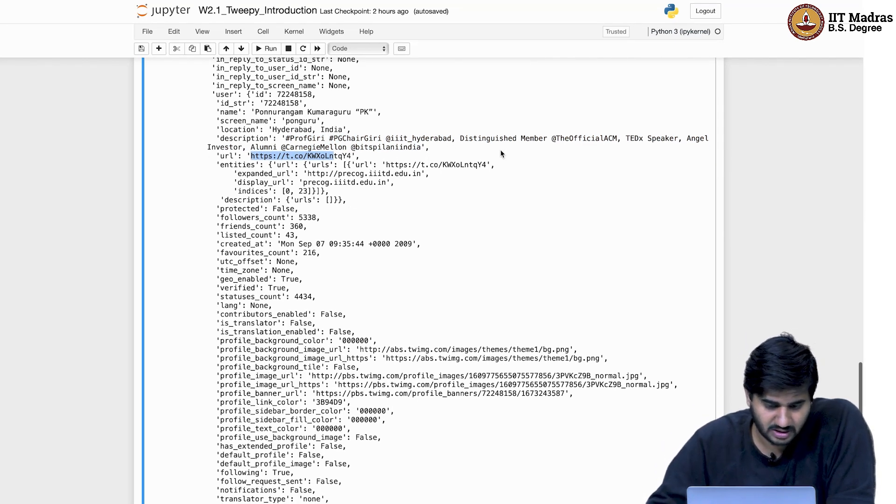
{"action": "mouse_move", "coordinate": [363, 169]}
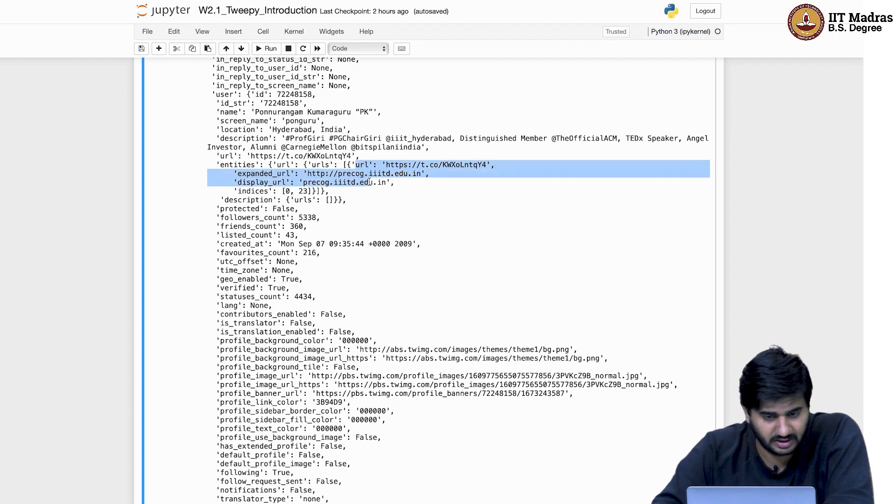
{"action": "scroll", "scroll_direction": "down", "scroll_amount": 3}
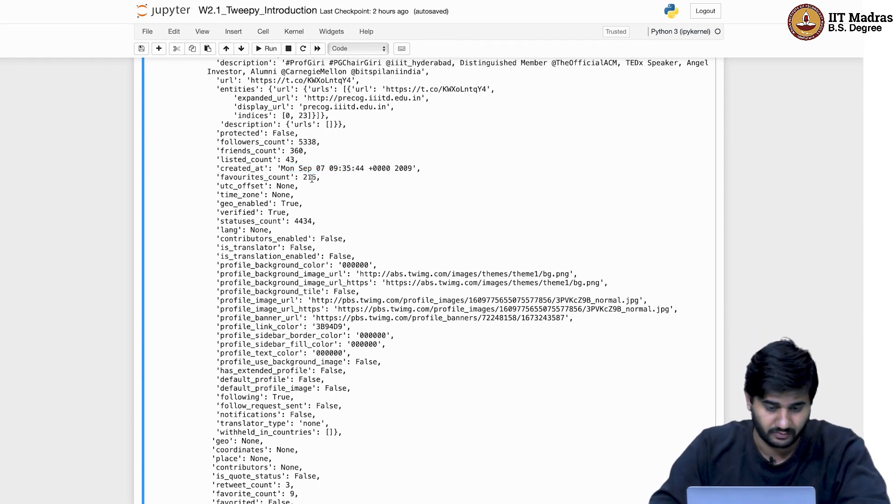
{"action": "double_click", "coordinate": [281, 194]}
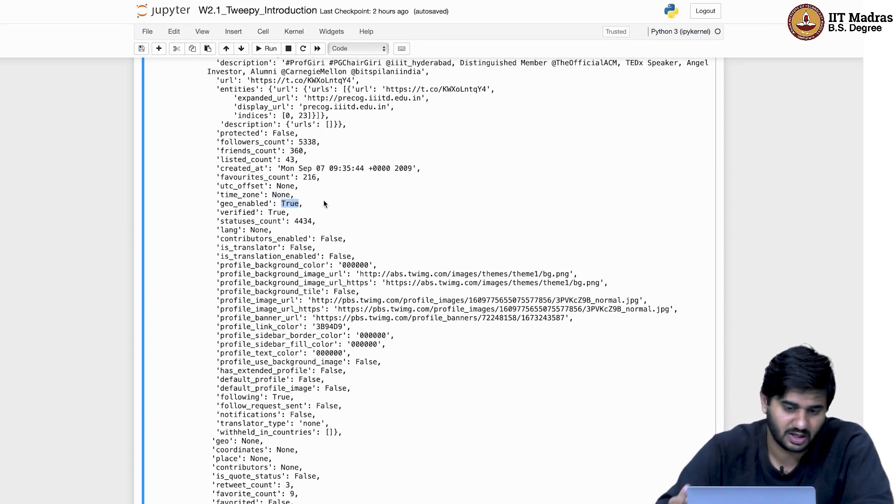
{"action": "mouse_move", "coordinate": [295, 223]}
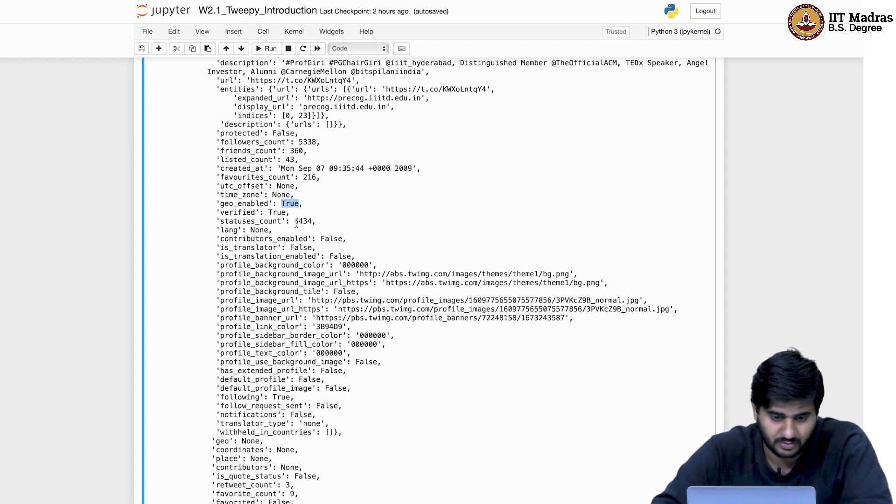
{"action": "scroll", "scroll_direction": "down", "scroll_amount": 3}
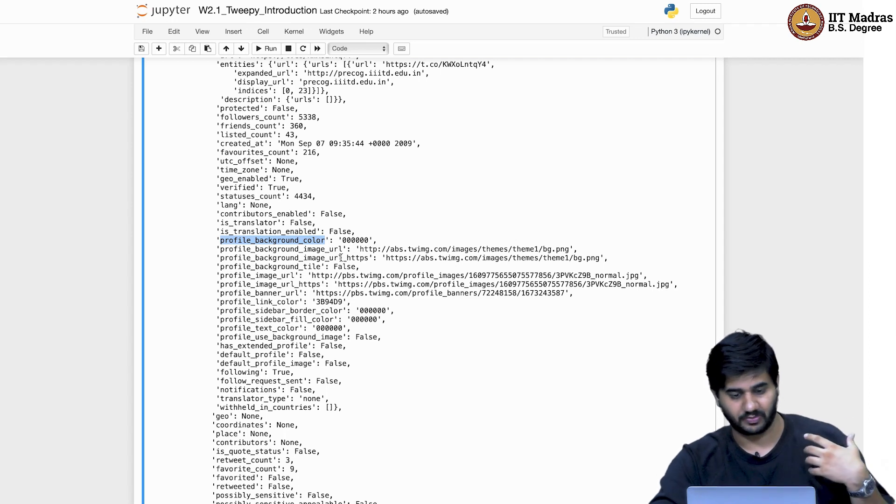
{"action": "mouse_move", "coordinate": [429, 327]}
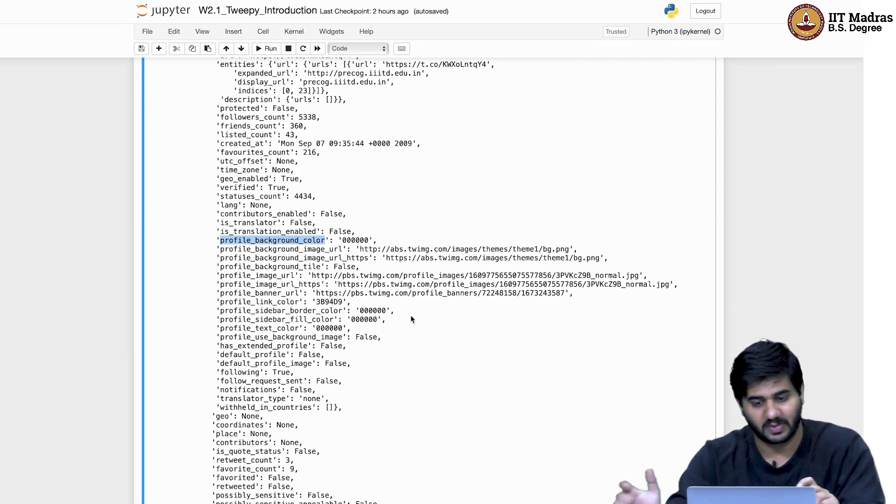
{"action": "mouse_move", "coordinate": [384, 269]}
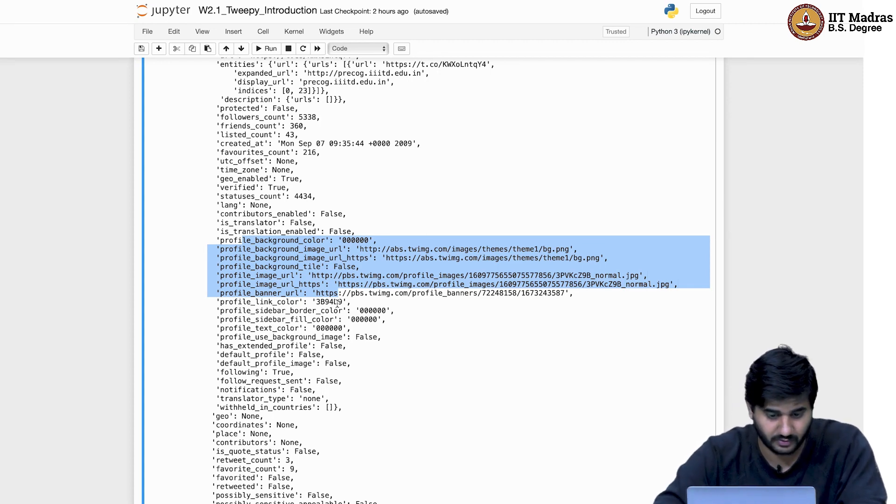
{"action": "scroll", "scroll_direction": "down", "scroll_amount": 3}
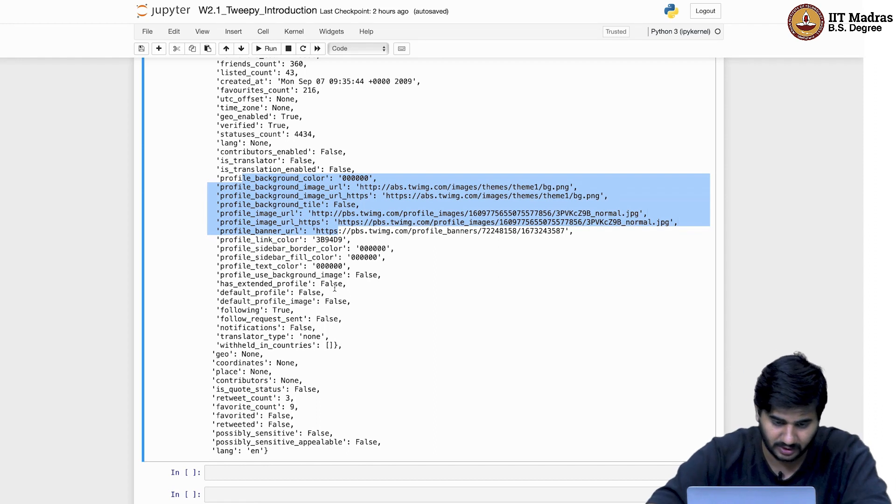
{"action": "mouse_move", "coordinate": [215, 341]}
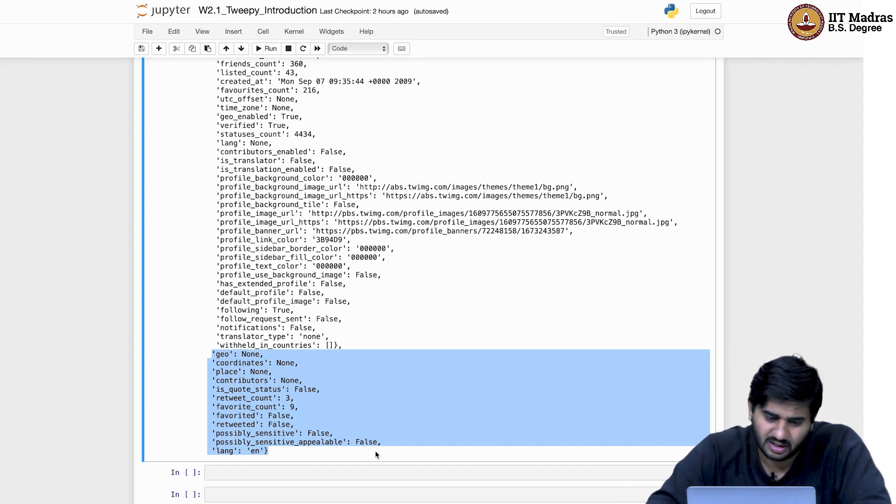
{"action": "mouse_move", "coordinate": [383, 375]}
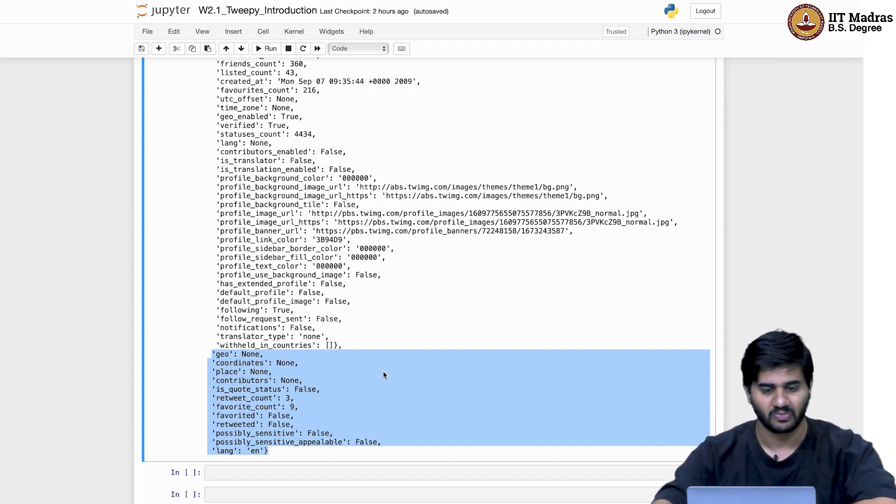
{"action": "scroll", "scroll_direction": "up", "scroll_amount": 3}
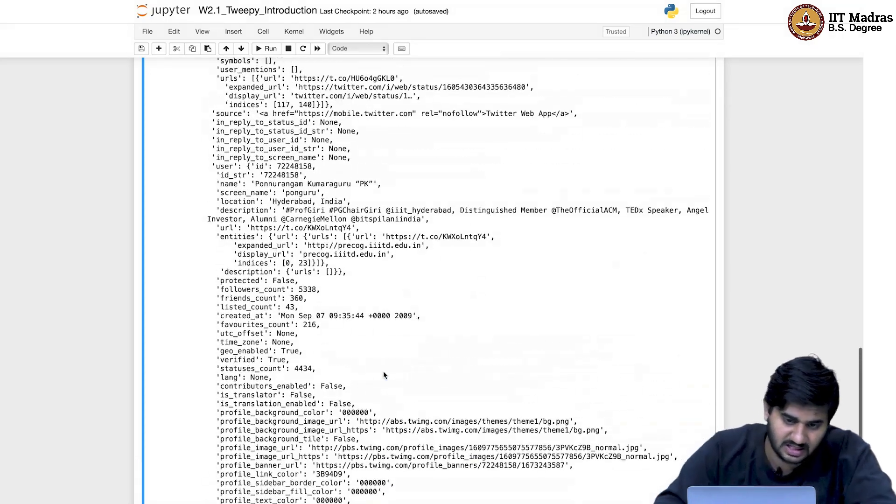
{"action": "scroll", "scroll_direction": "down", "scroll_amount": 3}
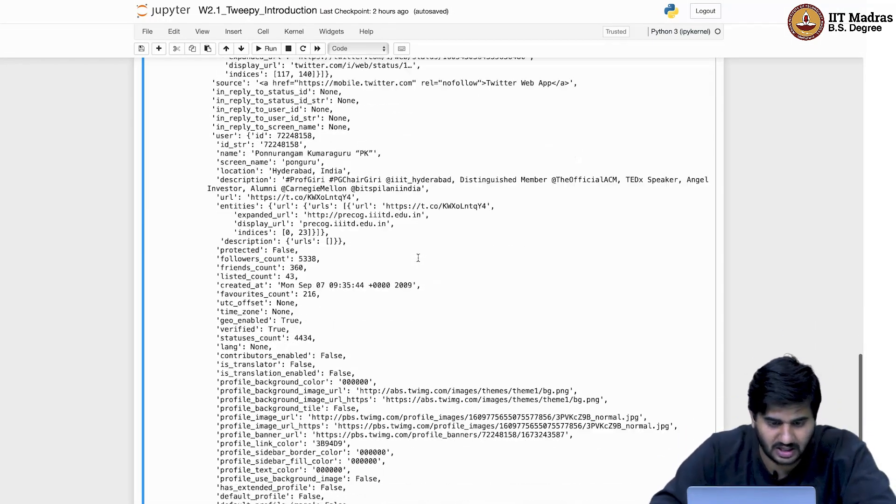
{"action": "scroll", "scroll_direction": "down", "scroll_amount": 3}
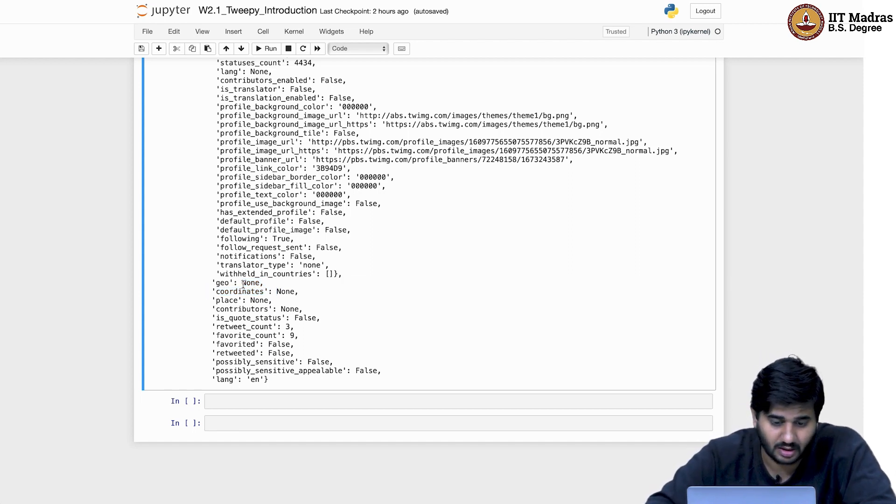
{"action": "double_click", "coordinate": [246, 327]}
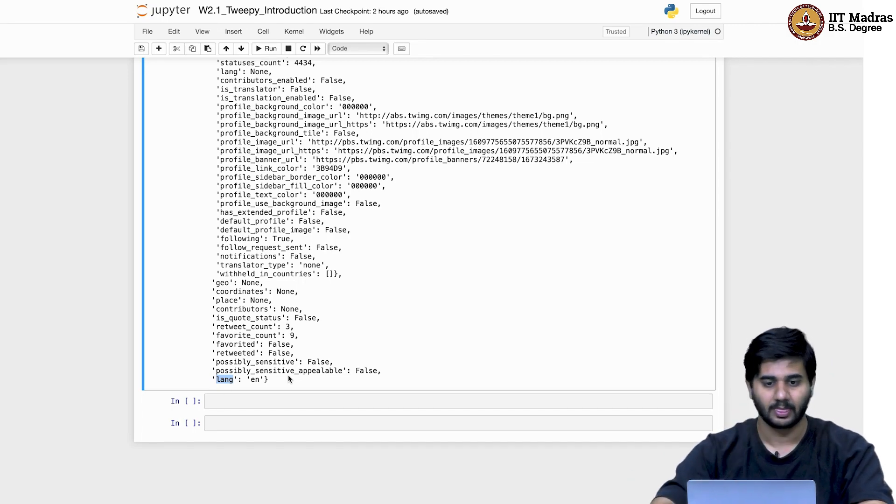
{"action": "mouse_move", "coordinate": [323, 284]}
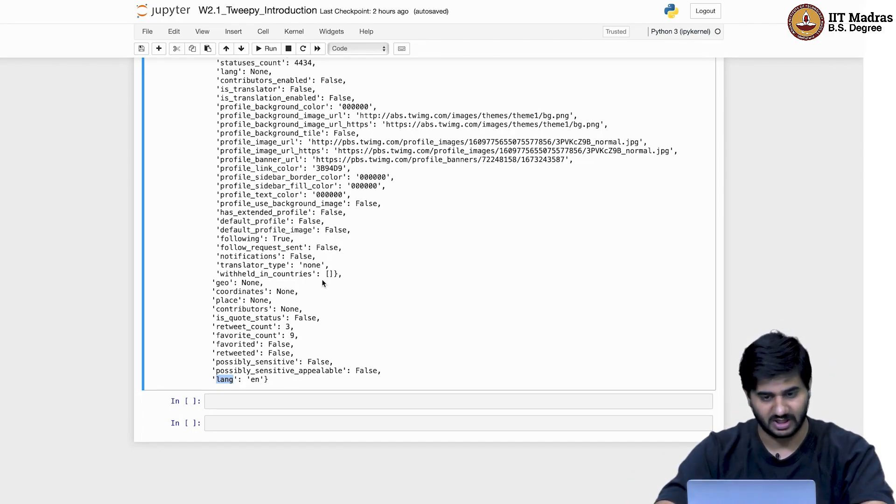
Step: Scroll back to the Introduction to Twitter heading and embedded tweet card
{"action": "scroll", "scroll_direction": "up", "scroll_amount": 3}
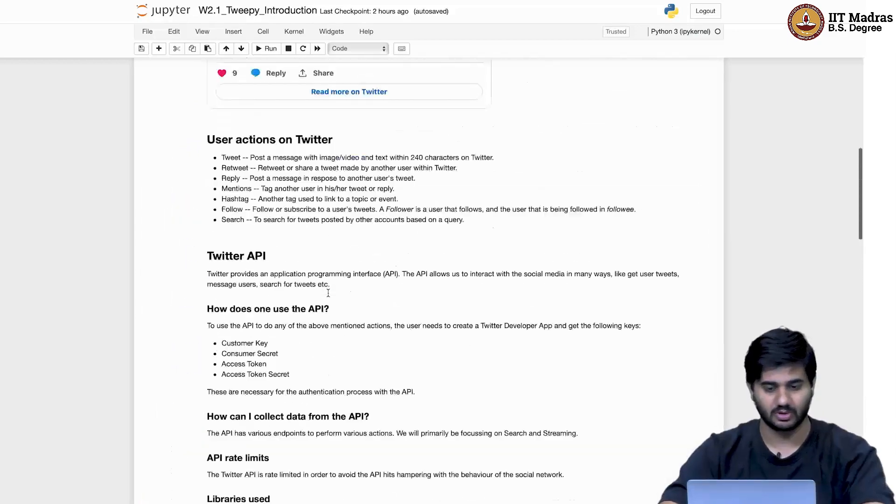
{"action": "scroll", "scroll_direction": "up", "scroll_amount": 3}
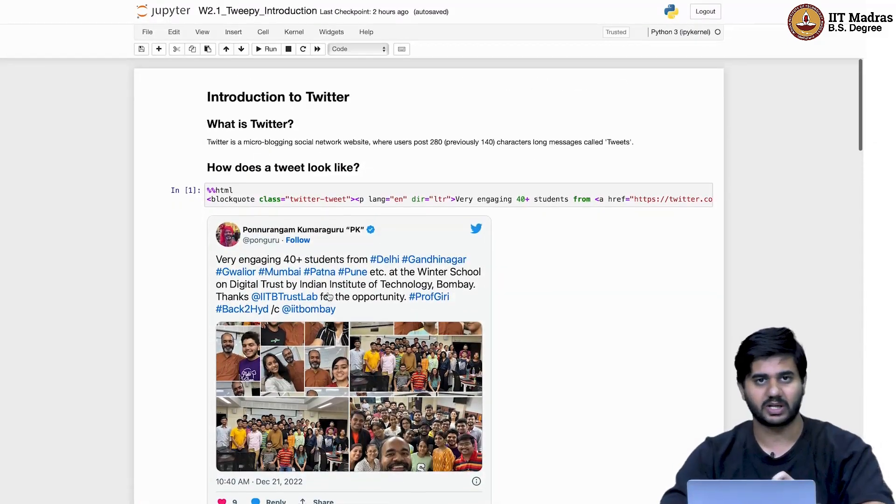